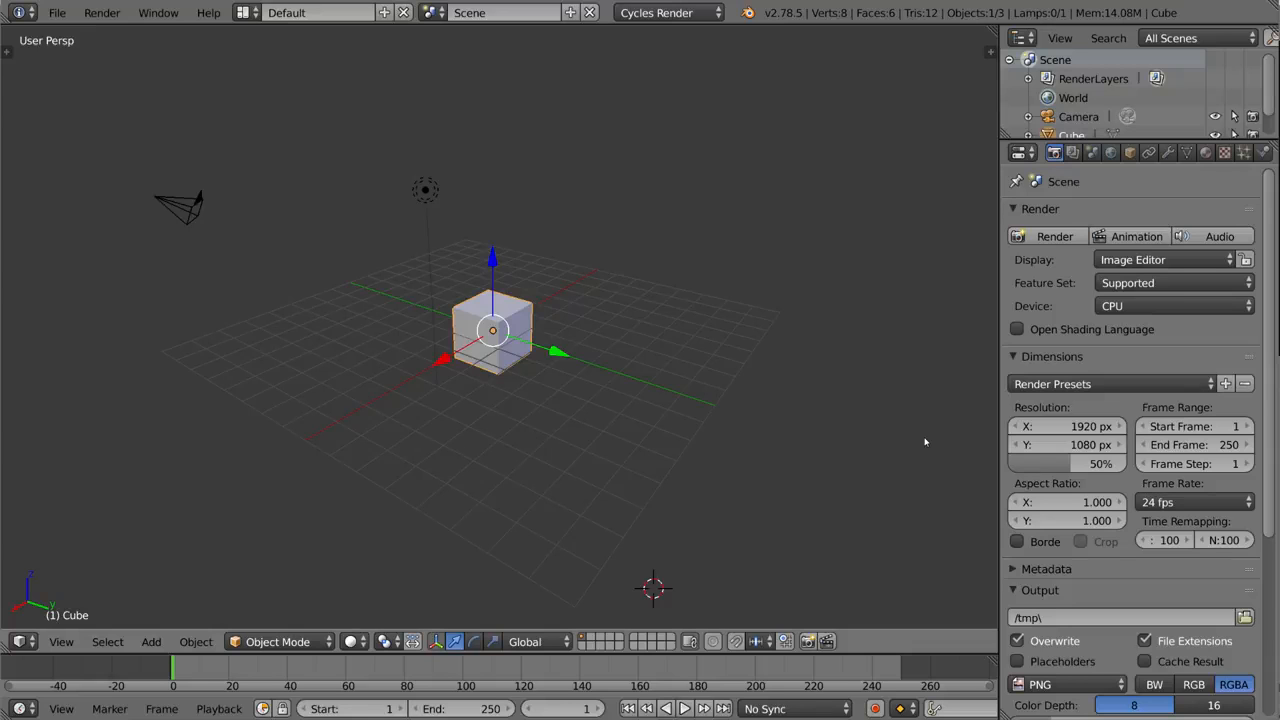
Step: Produce a test render of the default cube
{"action": "scroll", "scroll_direction": "down", "scroll_amount": 3}
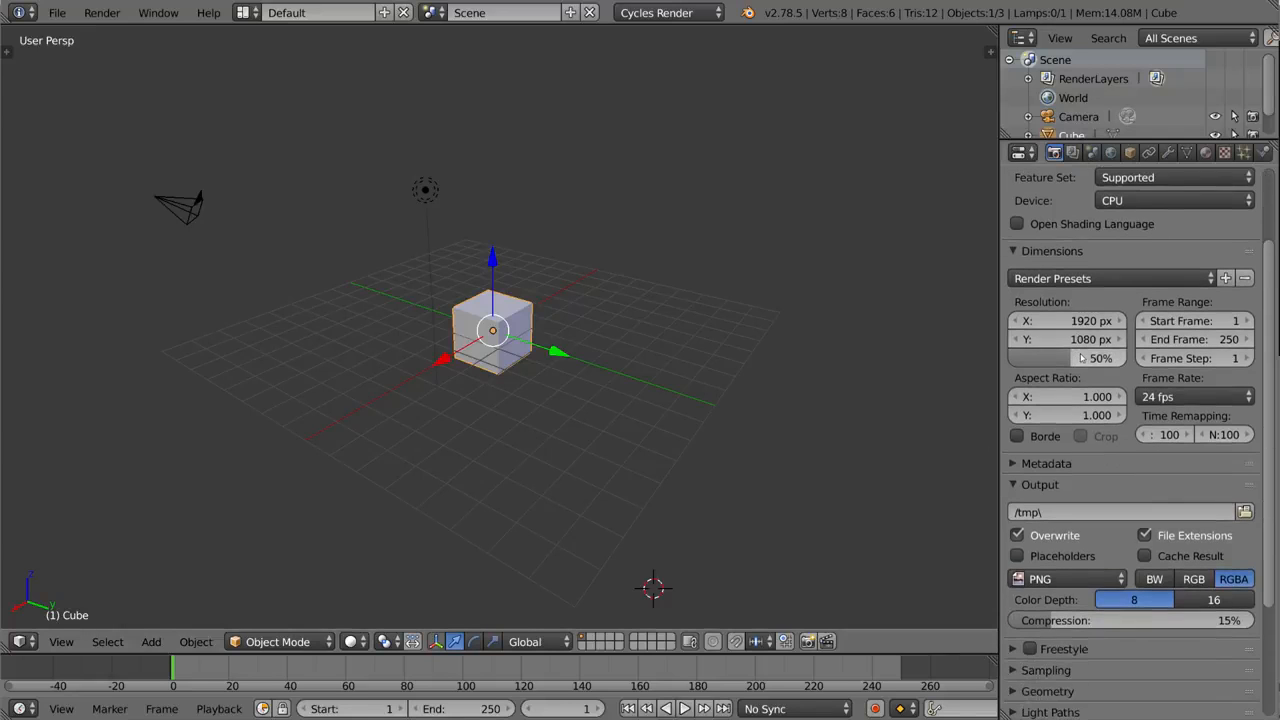
{"action": "scroll", "scroll_direction": "down", "scroll_amount": 3}
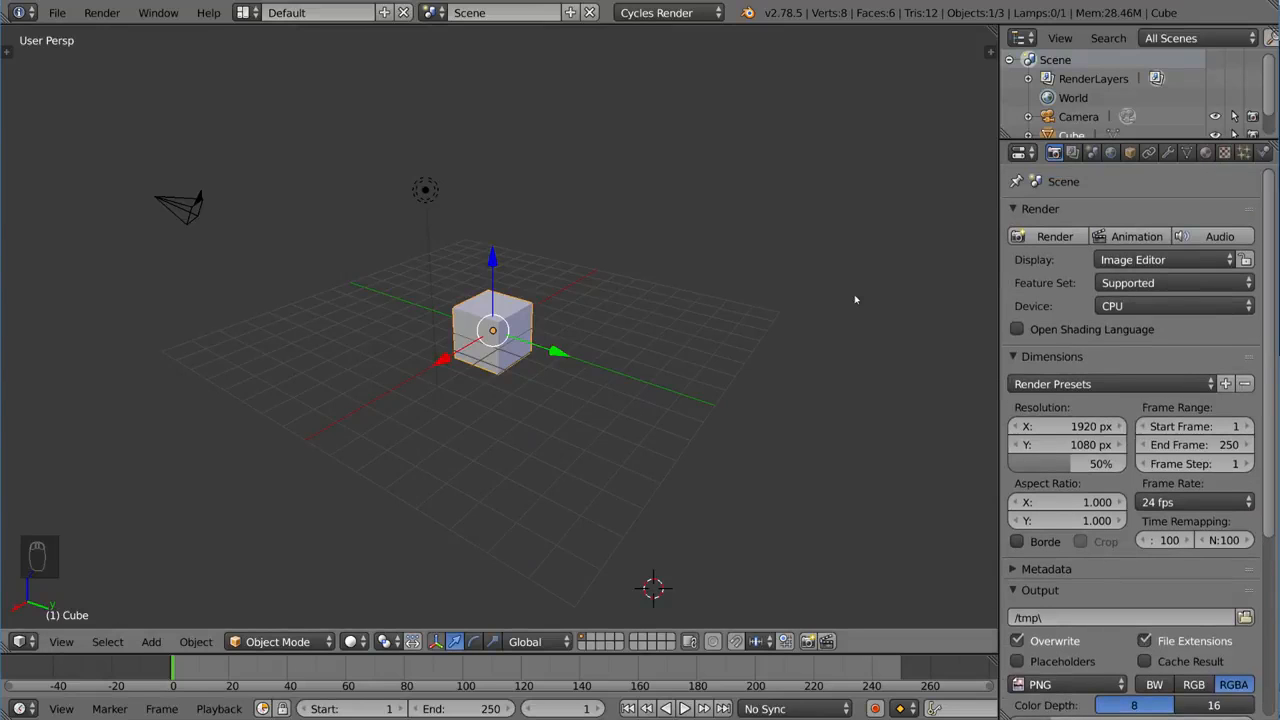
{"action": "mouse_move", "coordinate": [1040, 268]}
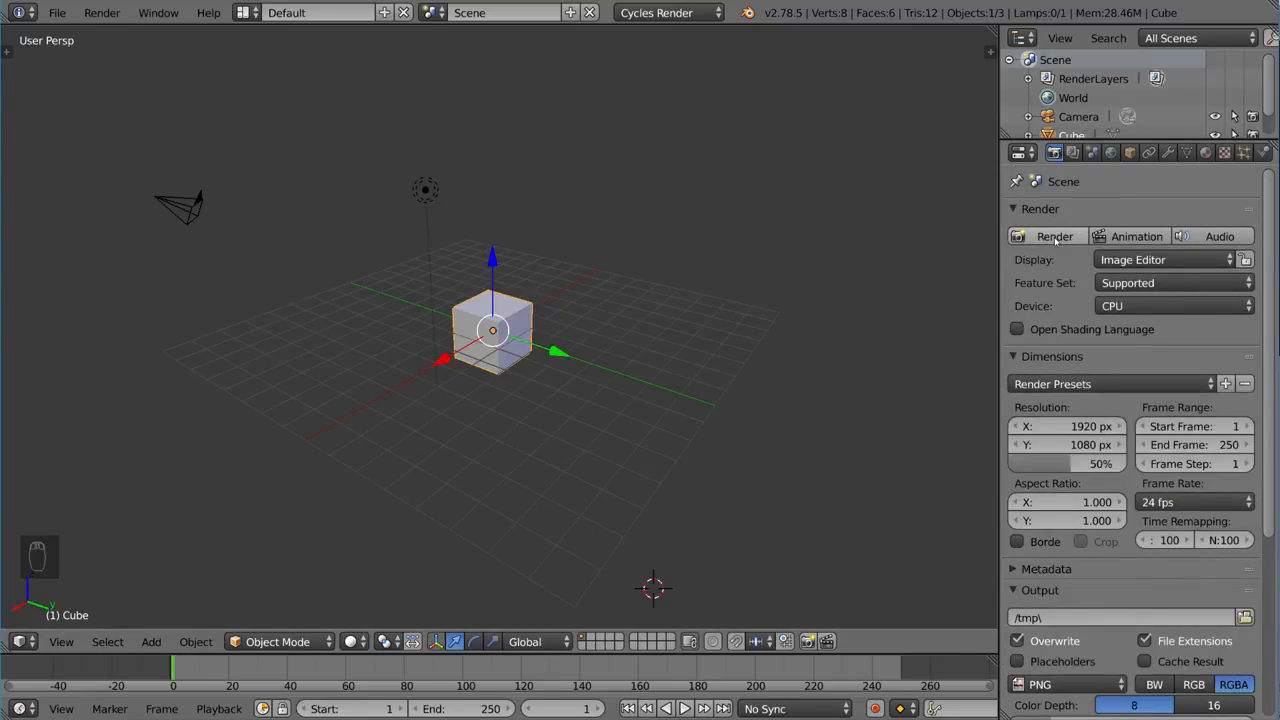
{"action": "left_click", "coordinate": [1054, 236]}
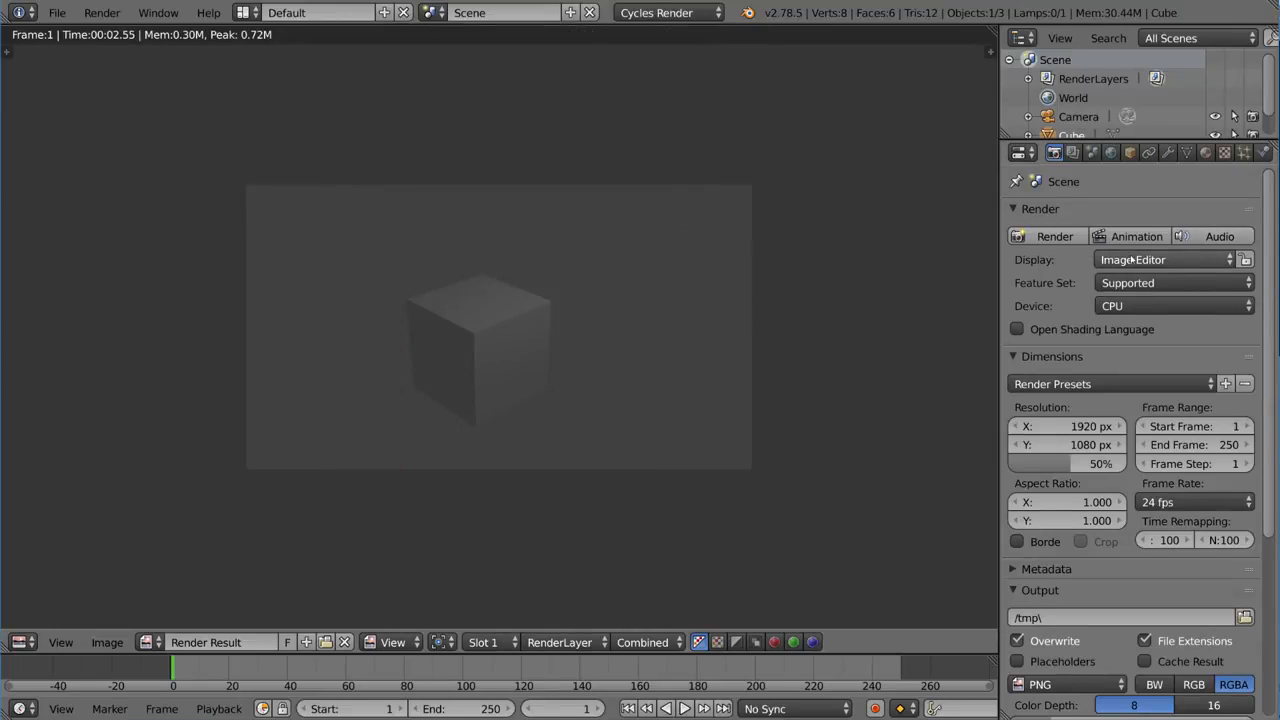
Step: Set the render display option to Full Screen and return to the 3D viewport
{"action": "left_click", "coordinate": [1165, 259]}
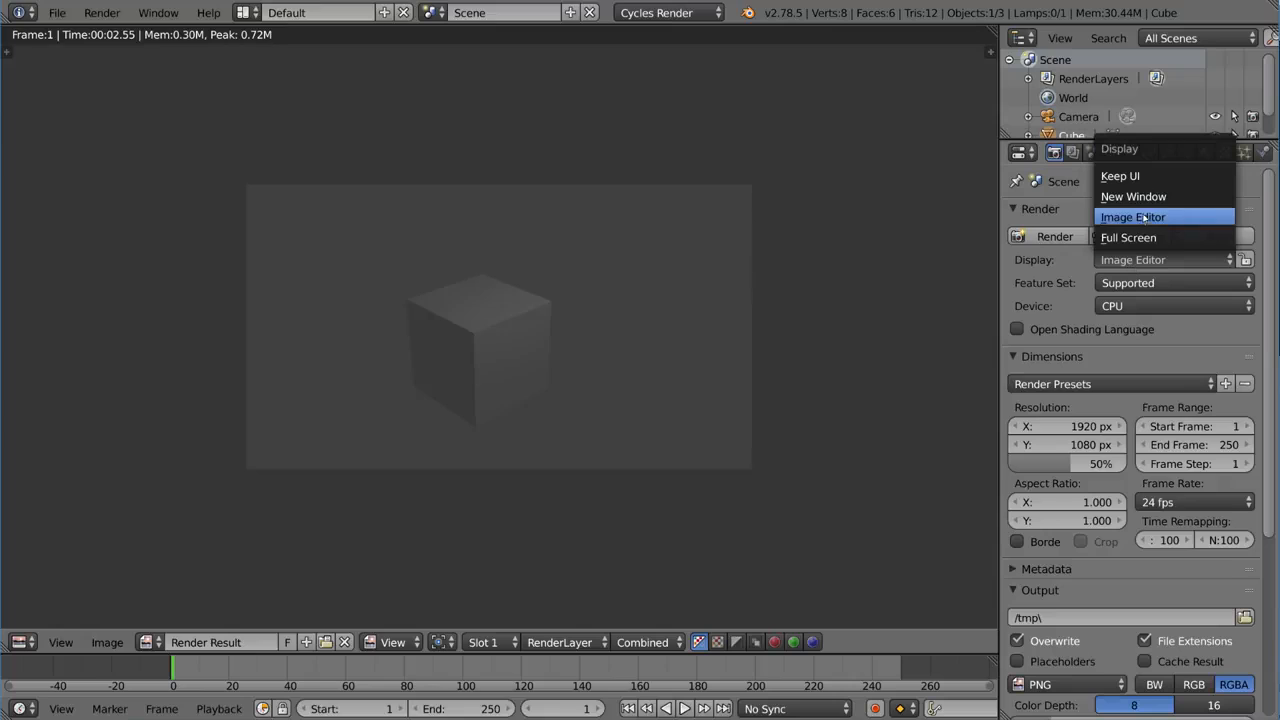
{"action": "left_click", "coordinate": [1133, 217]}
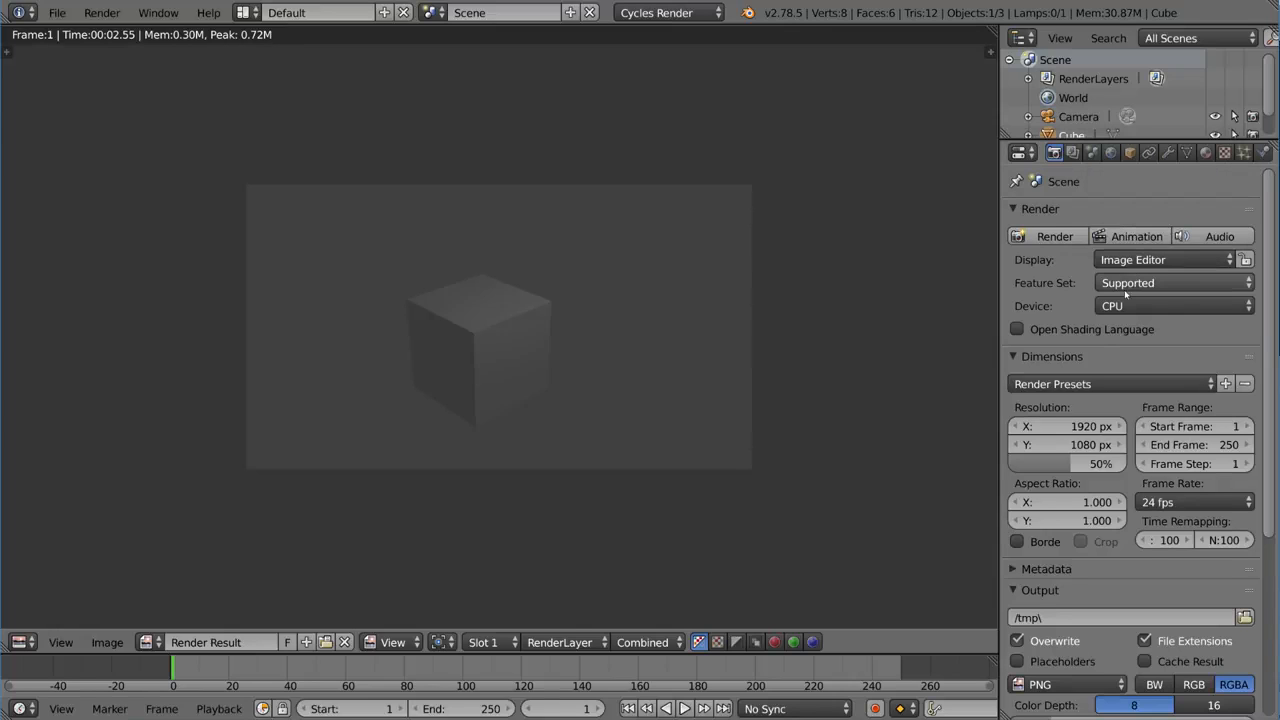
{"action": "left_click", "coordinate": [1165, 259]}
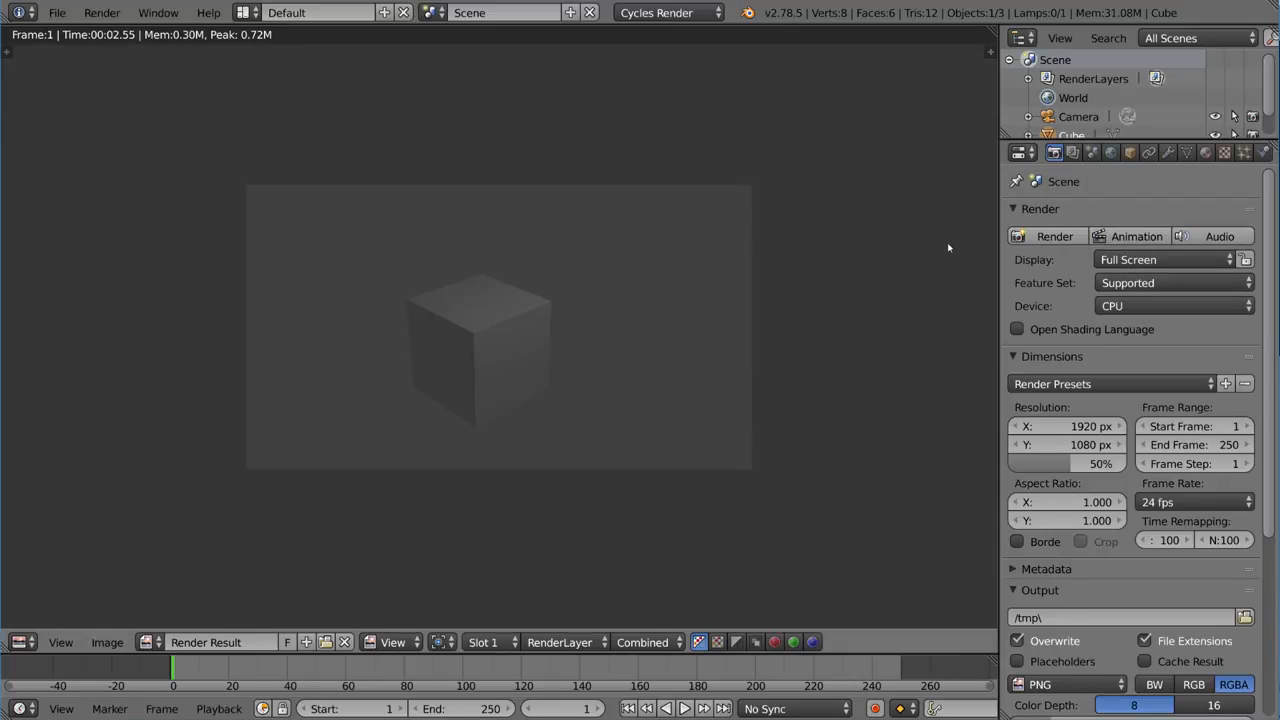
{"action": "left_click", "coordinate": [1045, 236]}
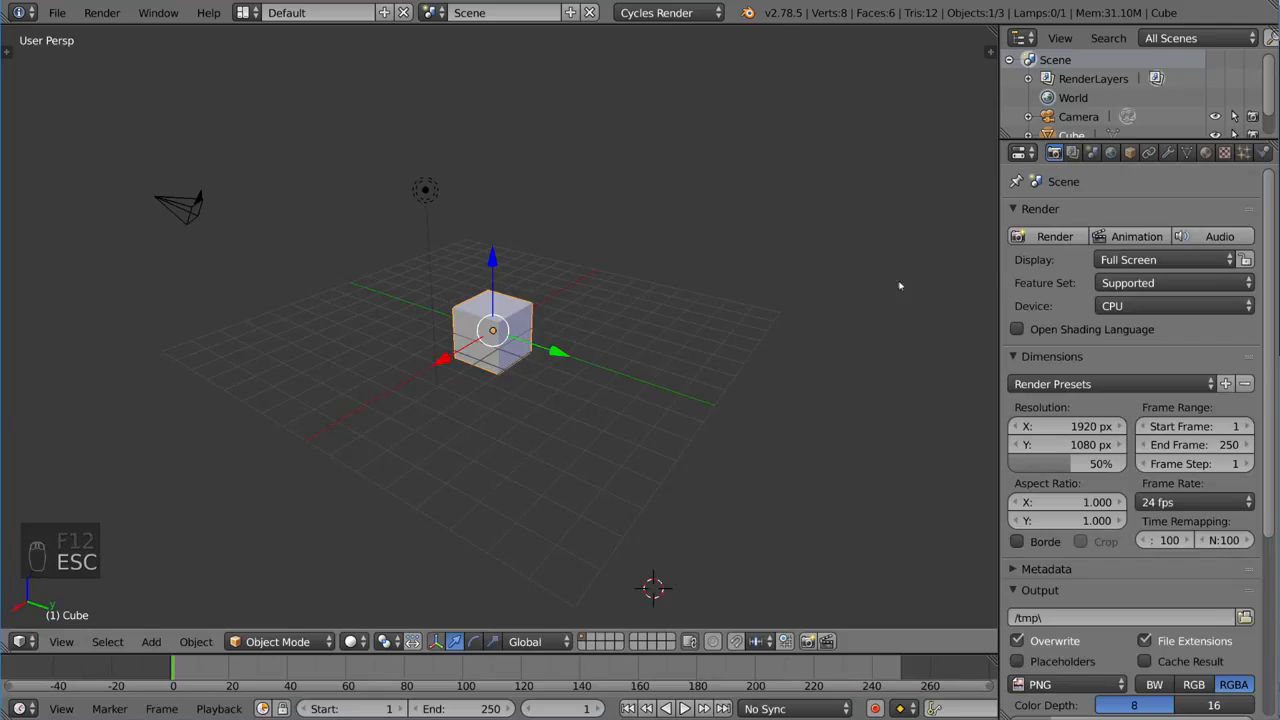
Step: Change the Cycles compute device from CUDA to None in User Preferences, then close them
{"action": "left_click", "coordinate": [1170, 305]}
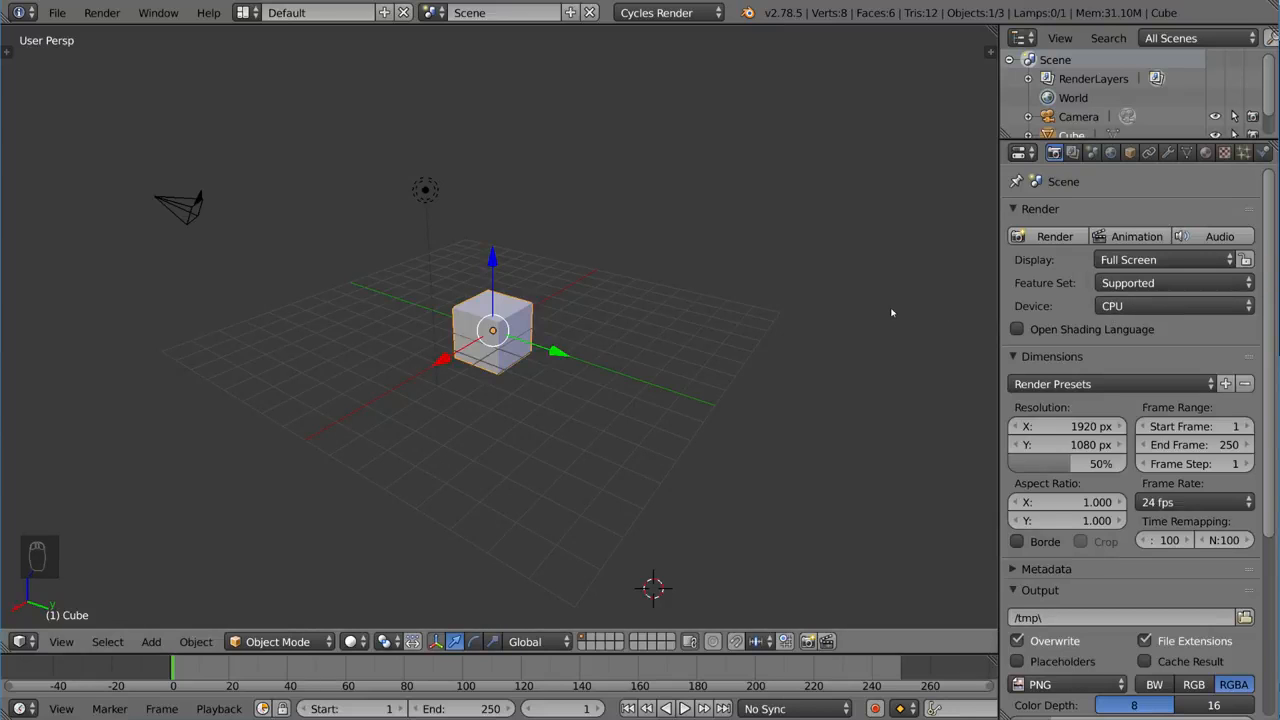
{"action": "key", "text": "ctrl+alt+u"}
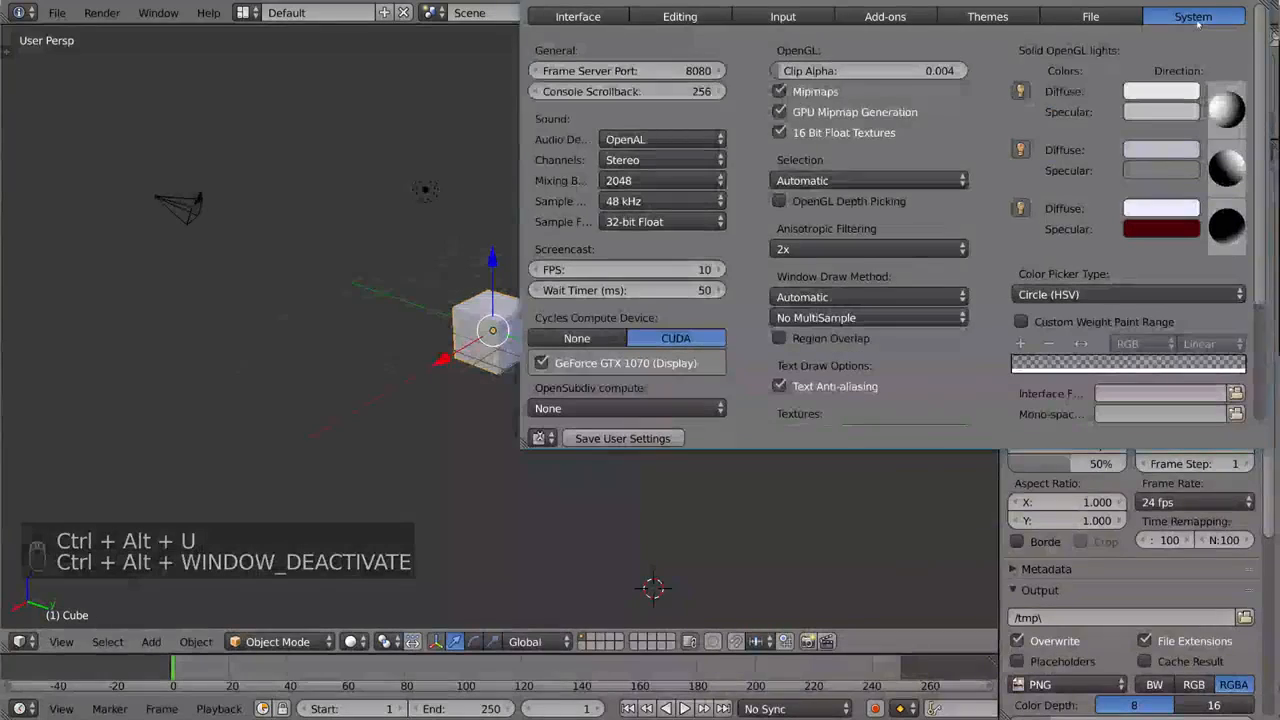
{"action": "left_click", "coordinate": [576, 338]}
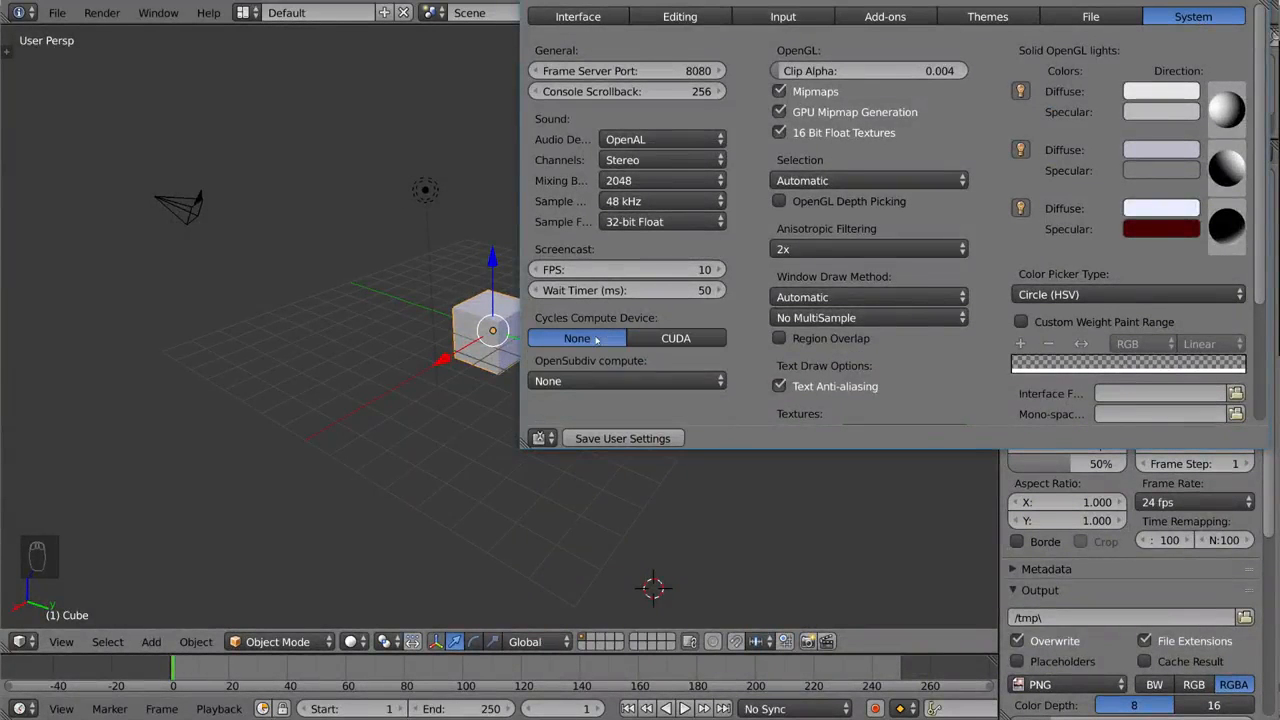
{"action": "left_click", "coordinate": [676, 337]}
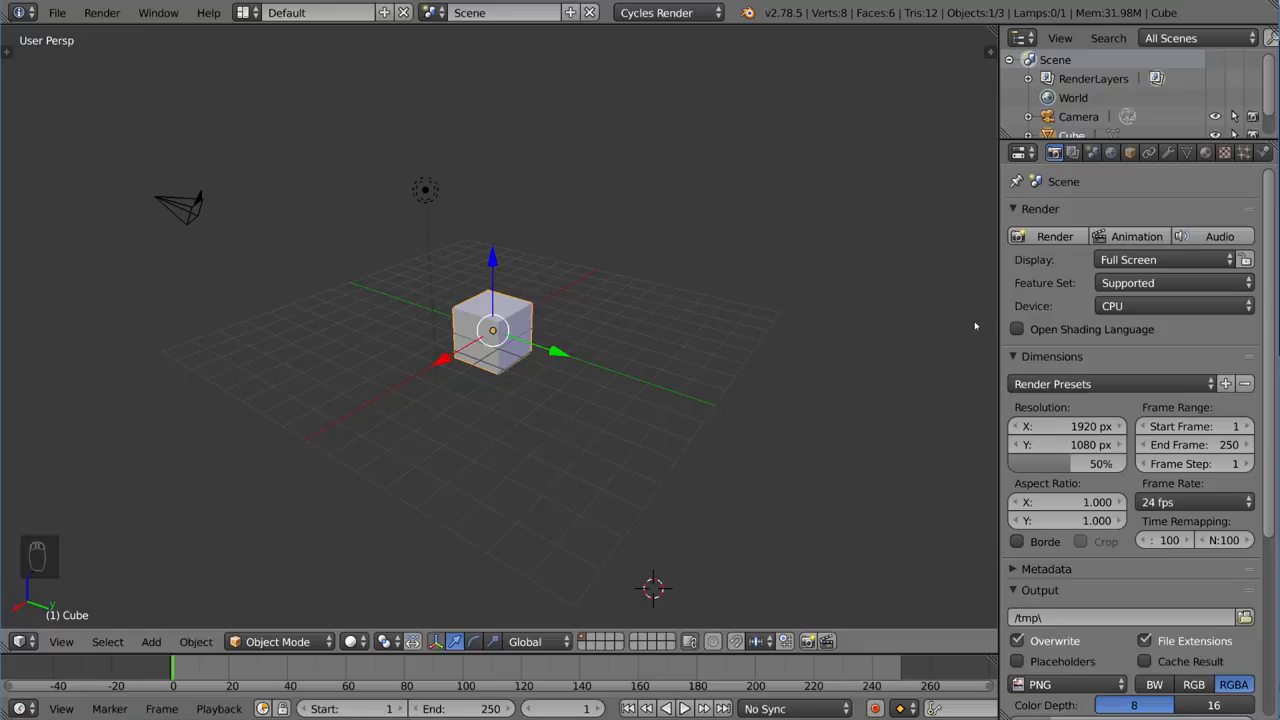
{"action": "mouse_move", "coordinate": [1063, 319]}
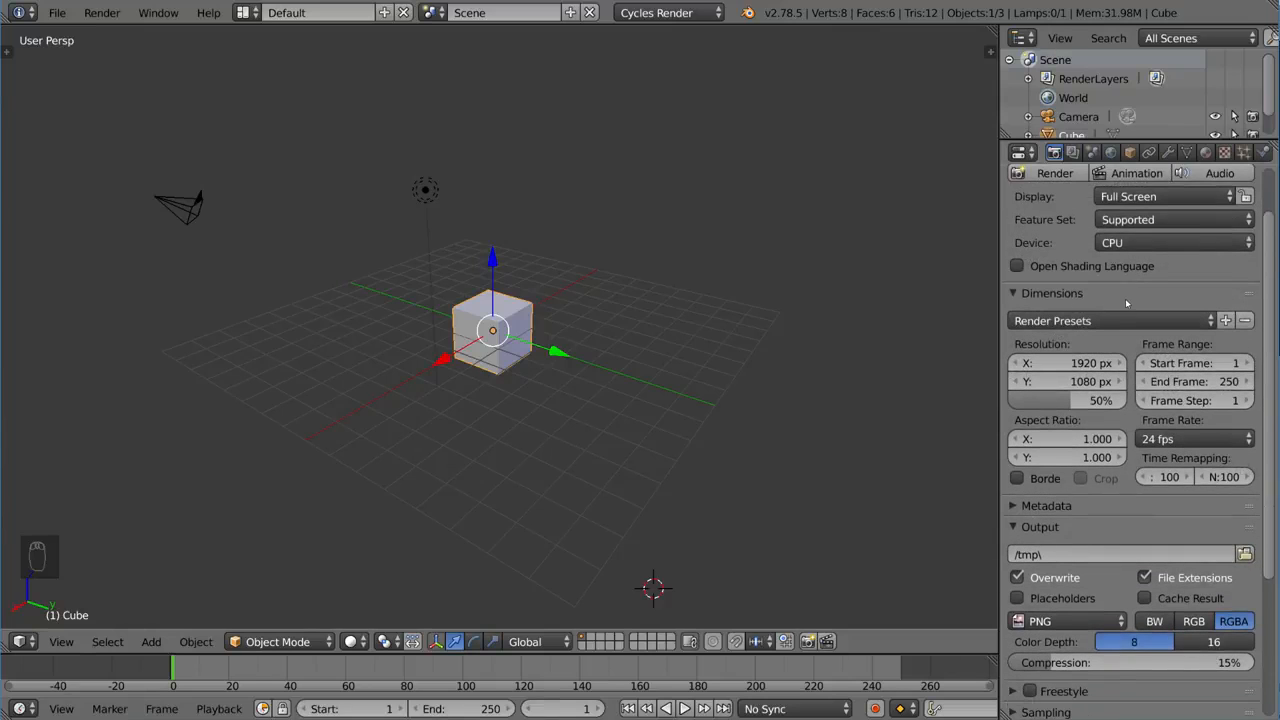
Step: Scroll down the Render properties and expand the Metadata panel
{"action": "scroll", "scroll_direction": "down", "scroll_amount": 3}
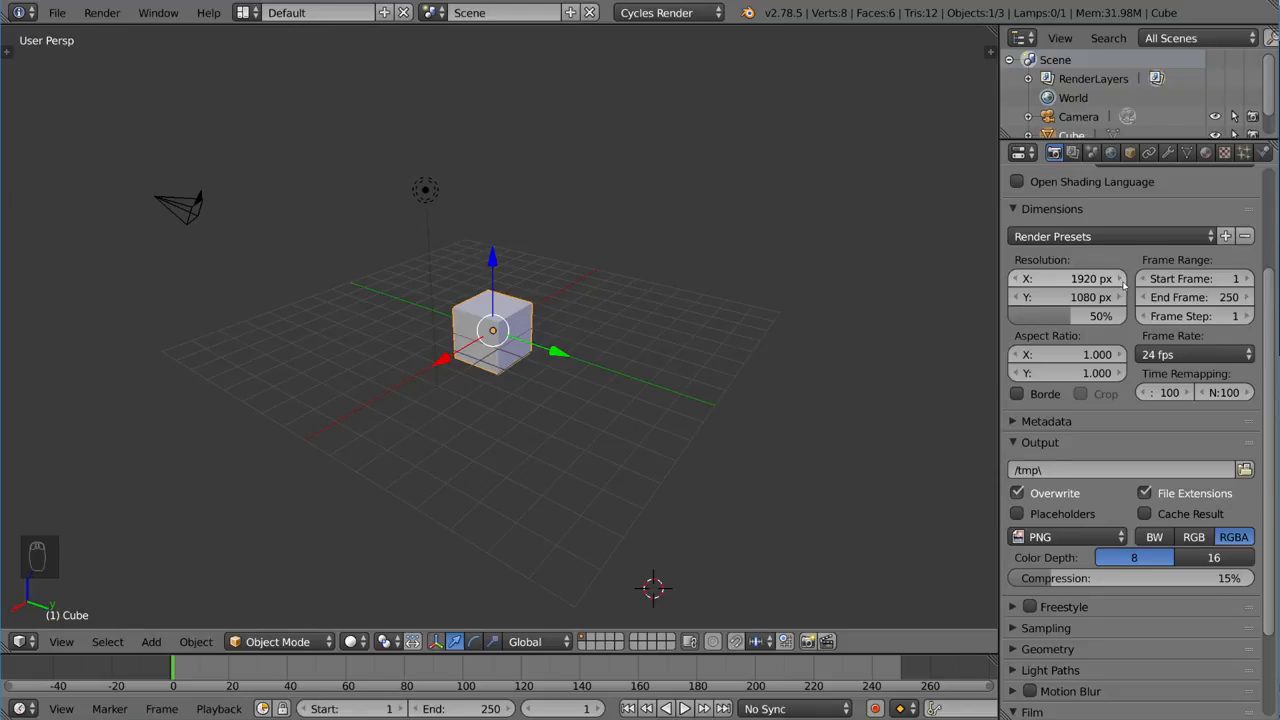
{"action": "scroll", "scroll_direction": "down", "scroll_amount": 3}
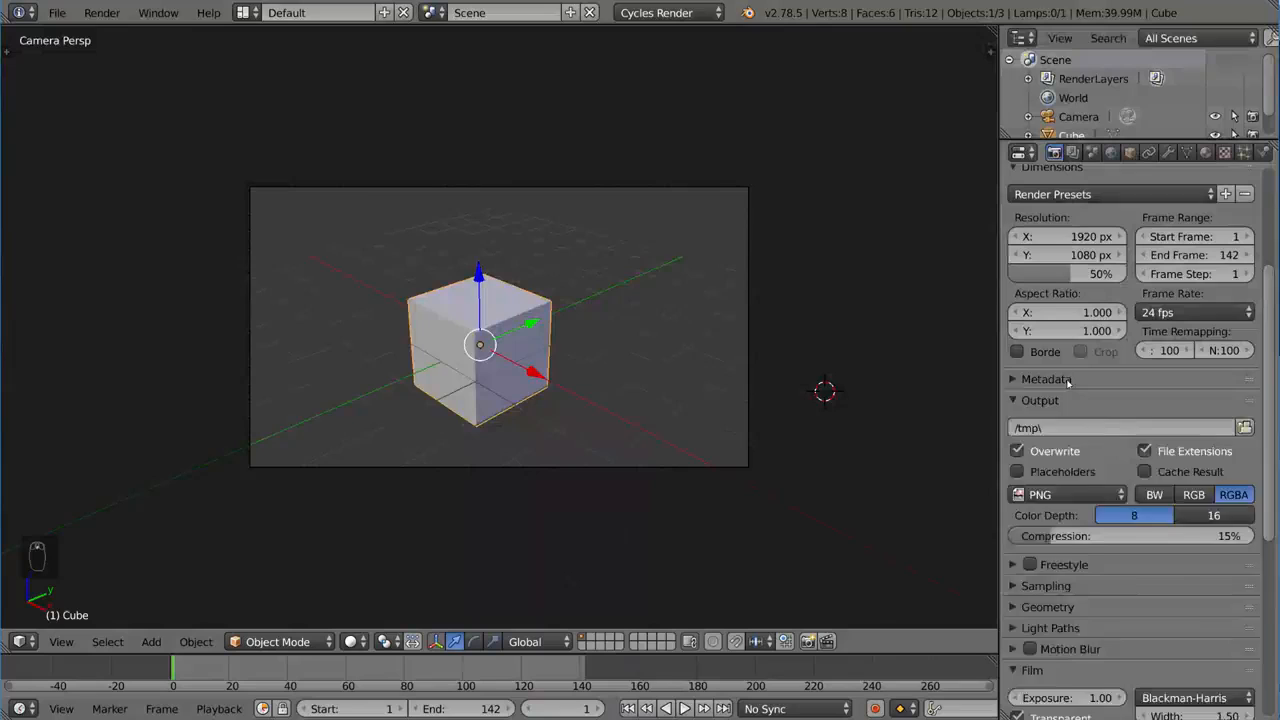
{"action": "left_click", "coordinate": [1046, 378]}
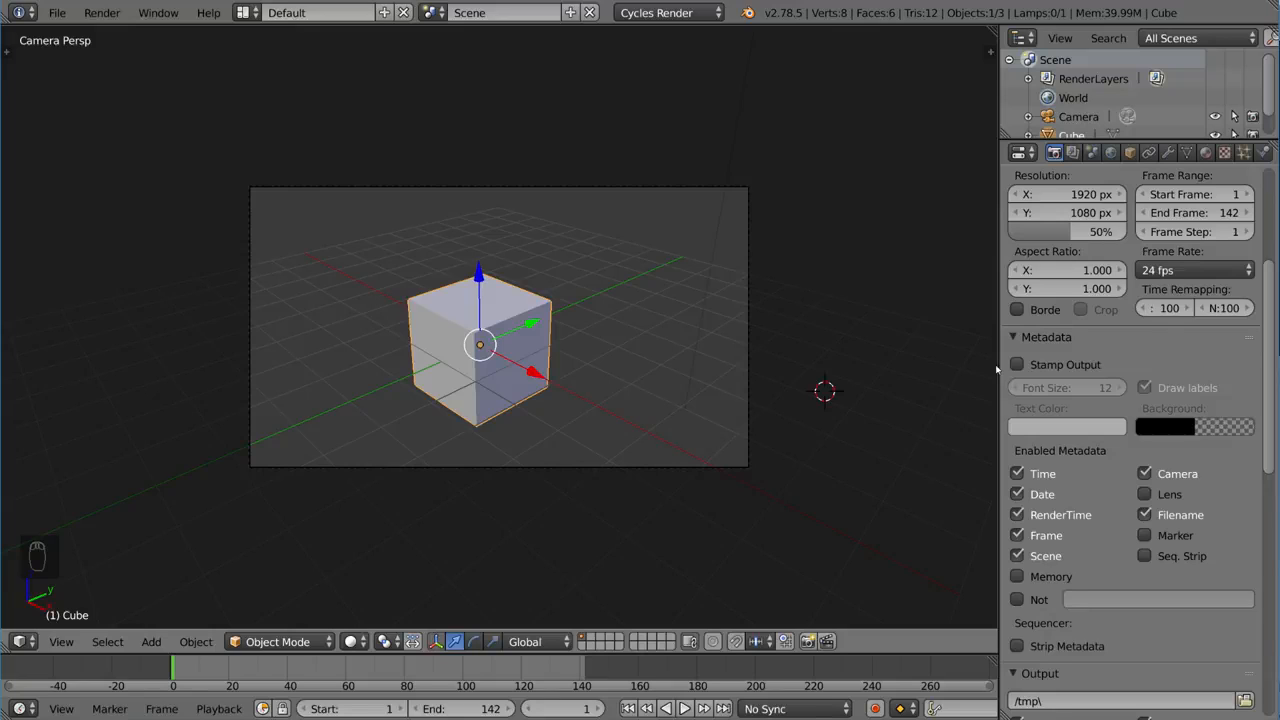
Step: Enable Stamp Output so renders show file, date, render time, frame and scene info
{"action": "left_click", "coordinate": [1017, 364]}
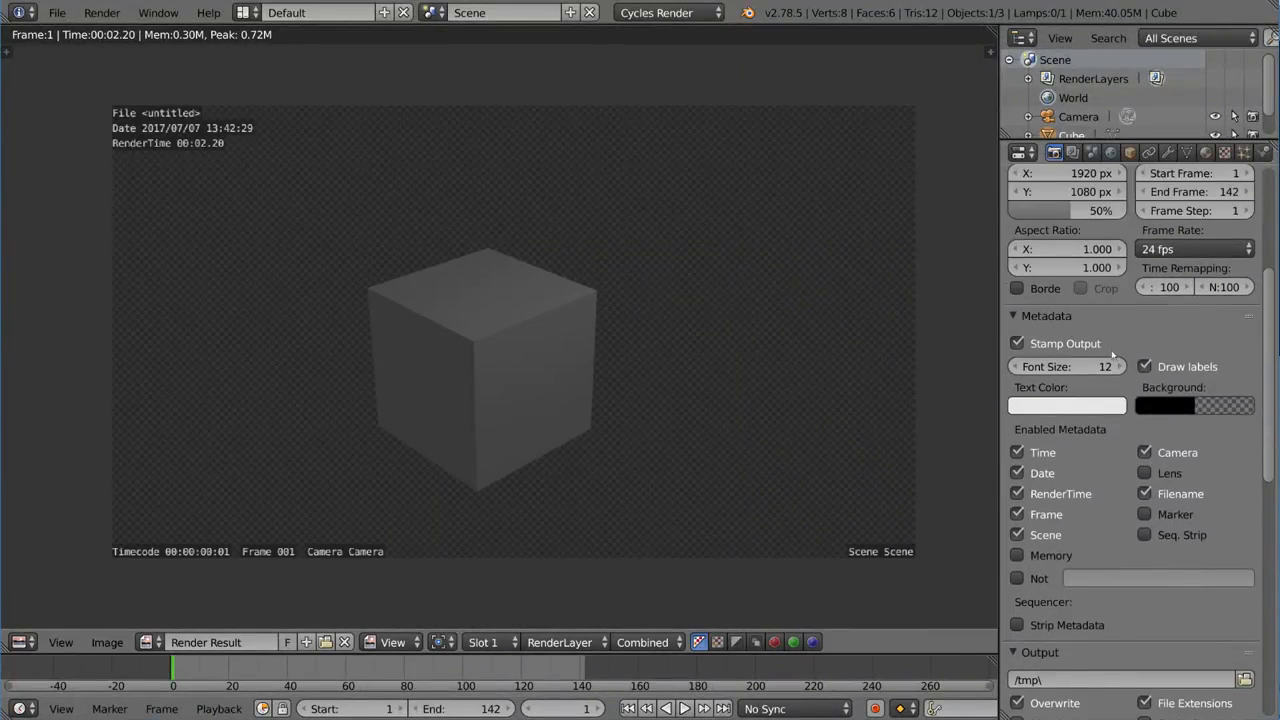
{"action": "left_click", "coordinate": [1046, 315]}
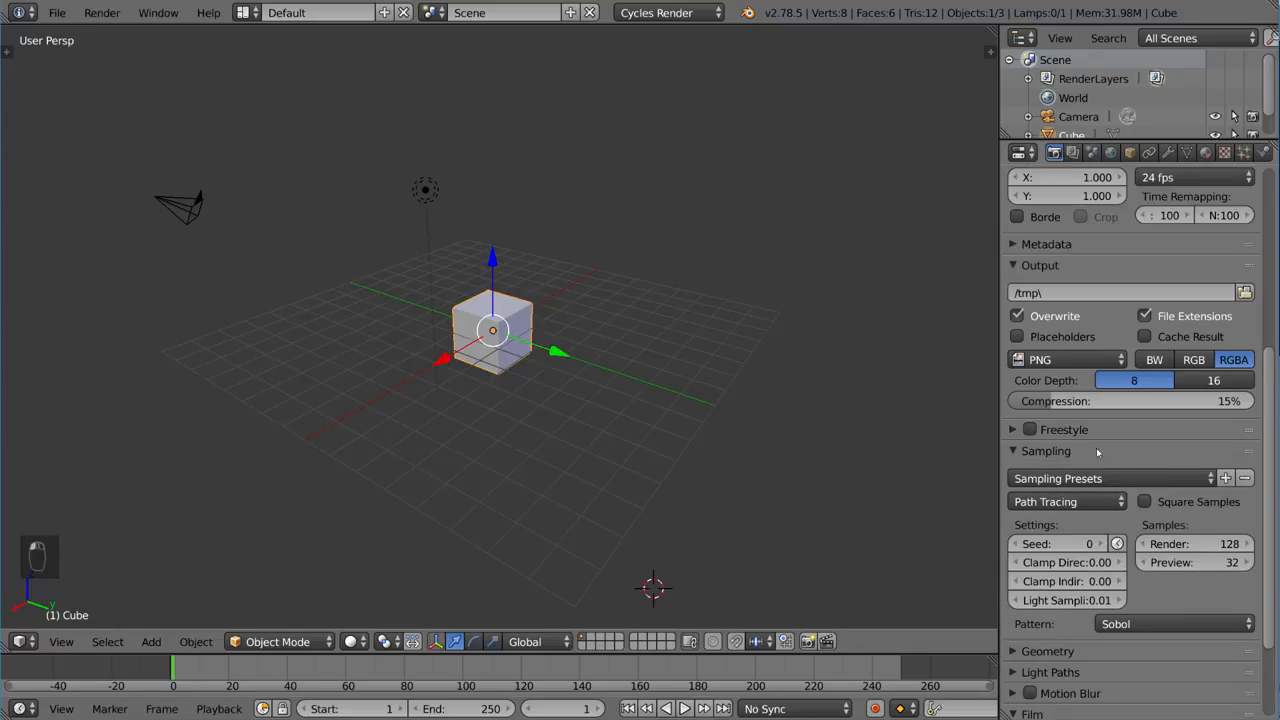
Step: Collapse the Sampling settings and expand the Geometry settings
{"action": "scroll", "scroll_direction": "down", "scroll_amount": 3}
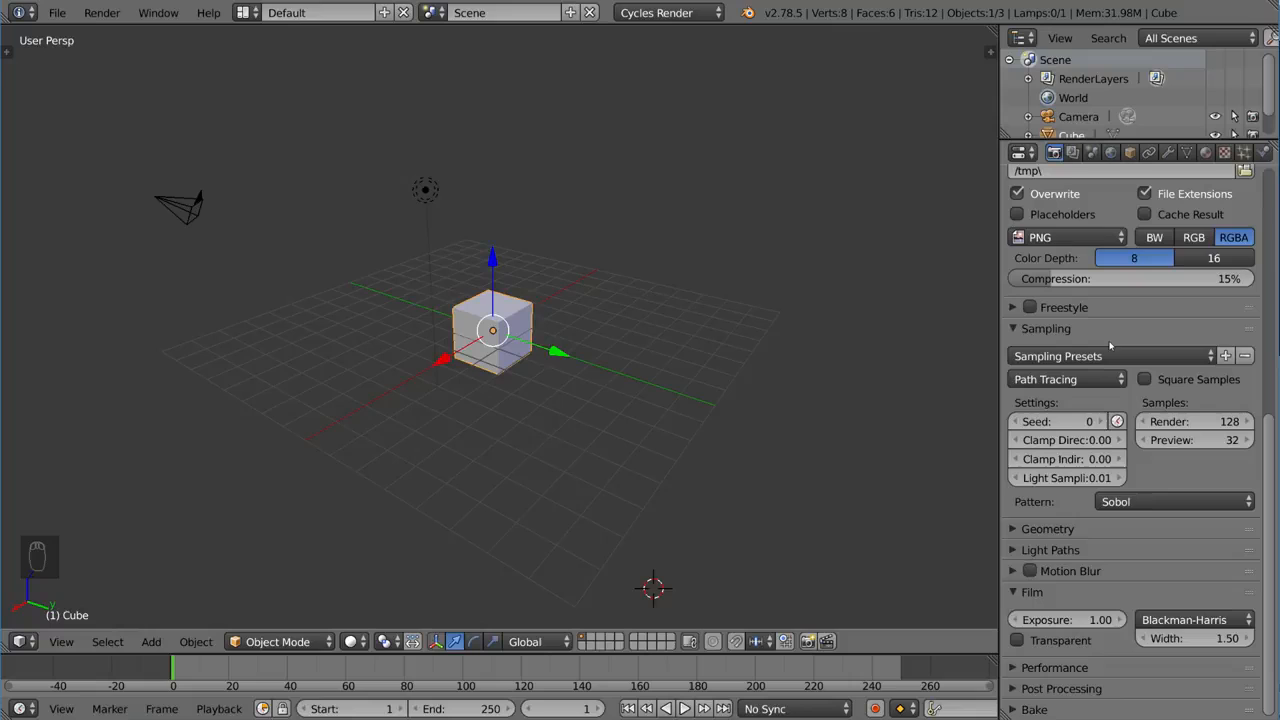
{"action": "left_click", "coordinate": [1046, 328]}
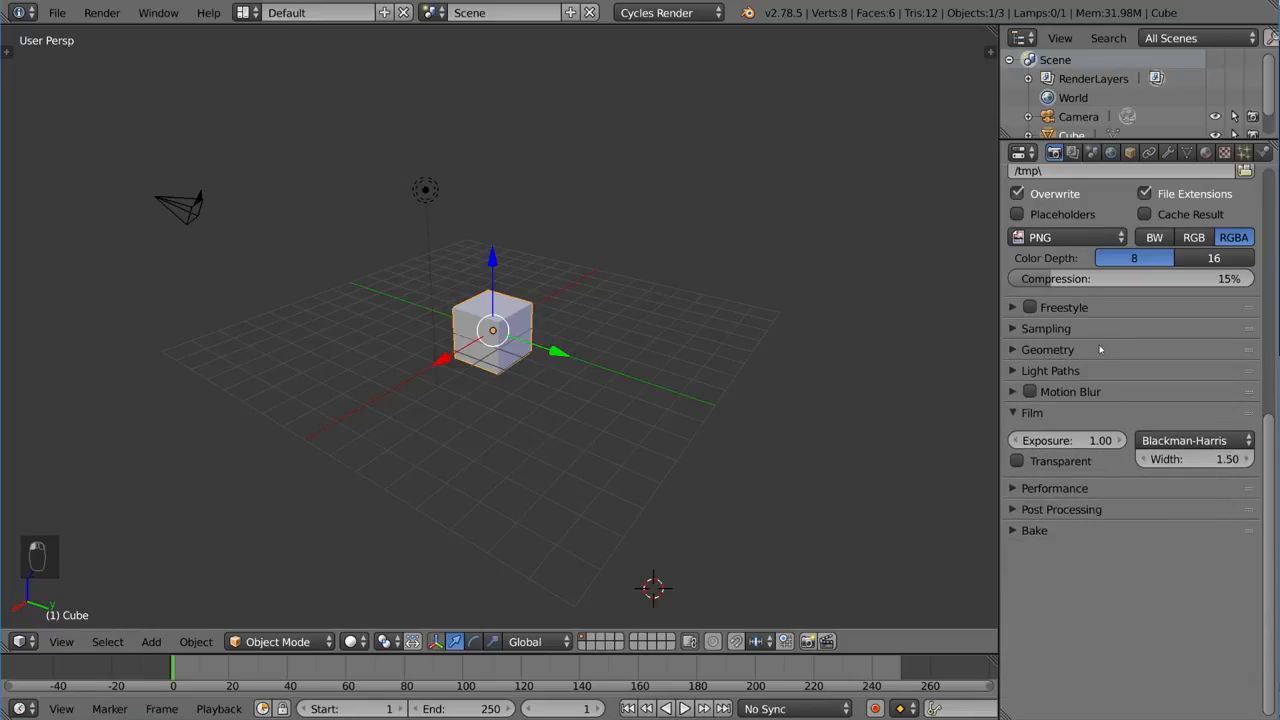
{"action": "left_click", "coordinate": [1047, 349]}
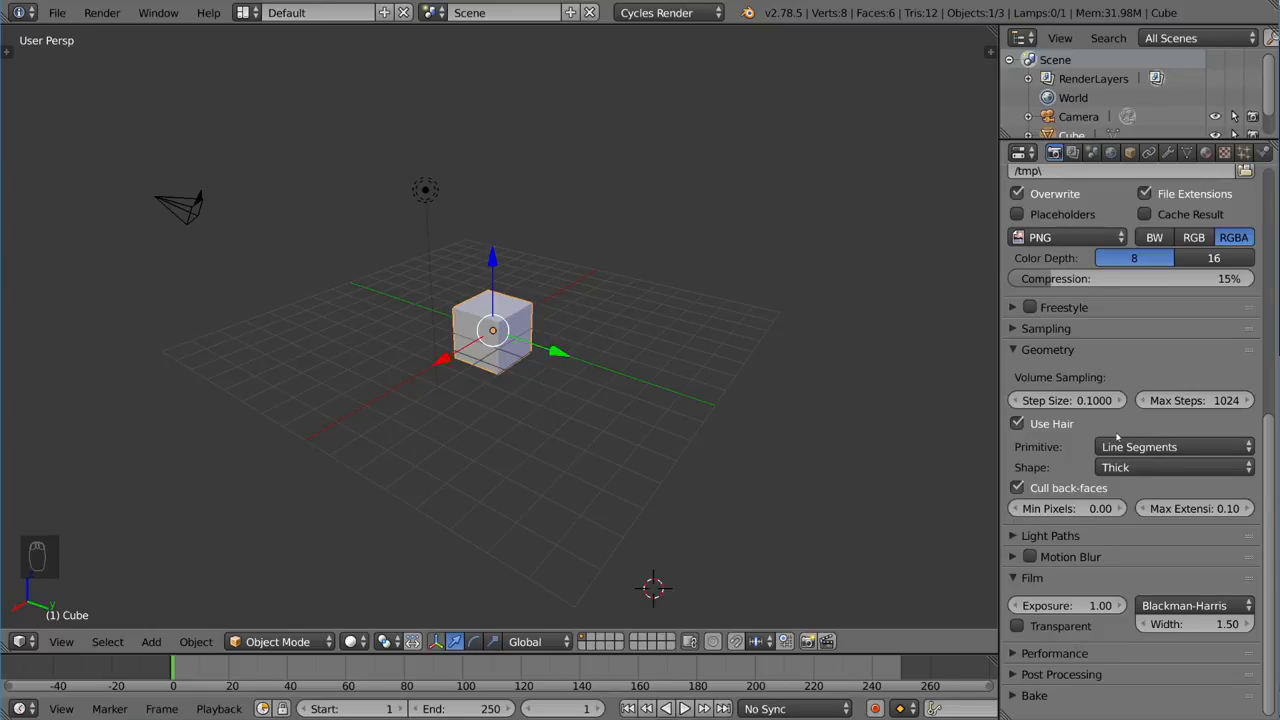
{"action": "mouse_move", "coordinate": [1051, 423]}
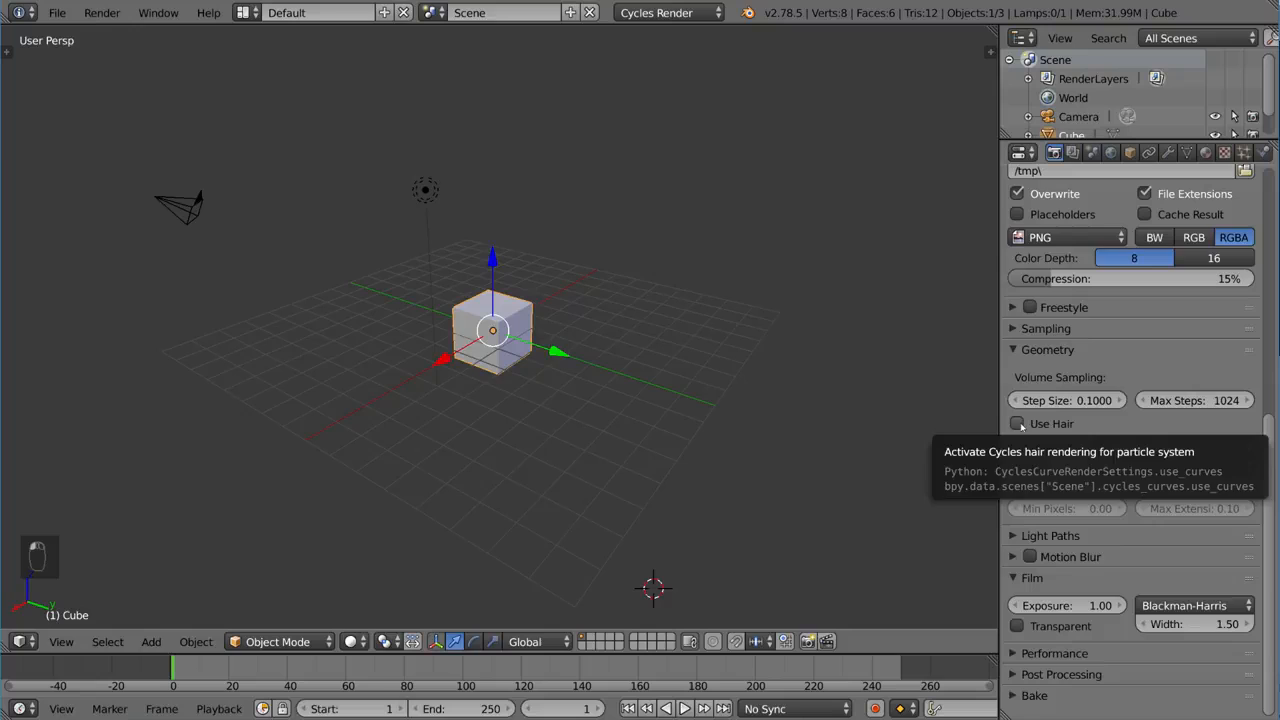
Step: Toggle hair rendering, then open Light Paths showing 12 max and 3 min bounces
{"action": "left_click", "coordinate": [1018, 423]}
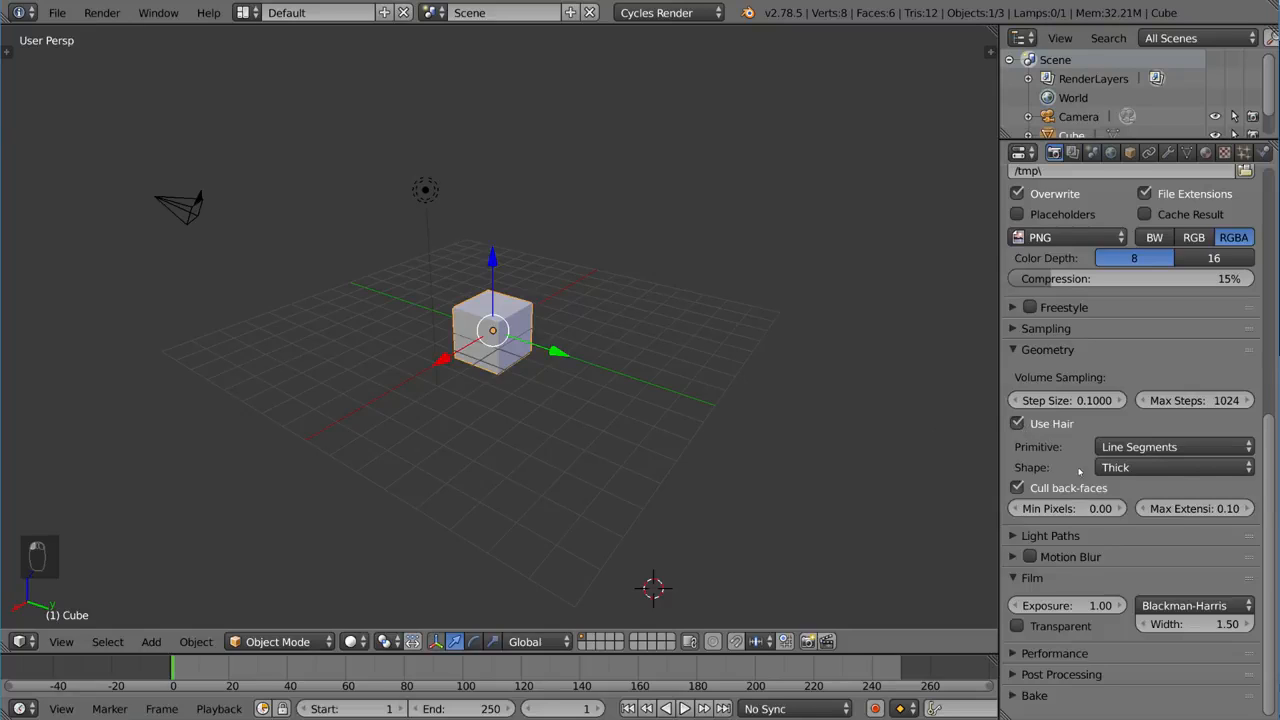
{"action": "left_click", "coordinate": [1018, 423]}
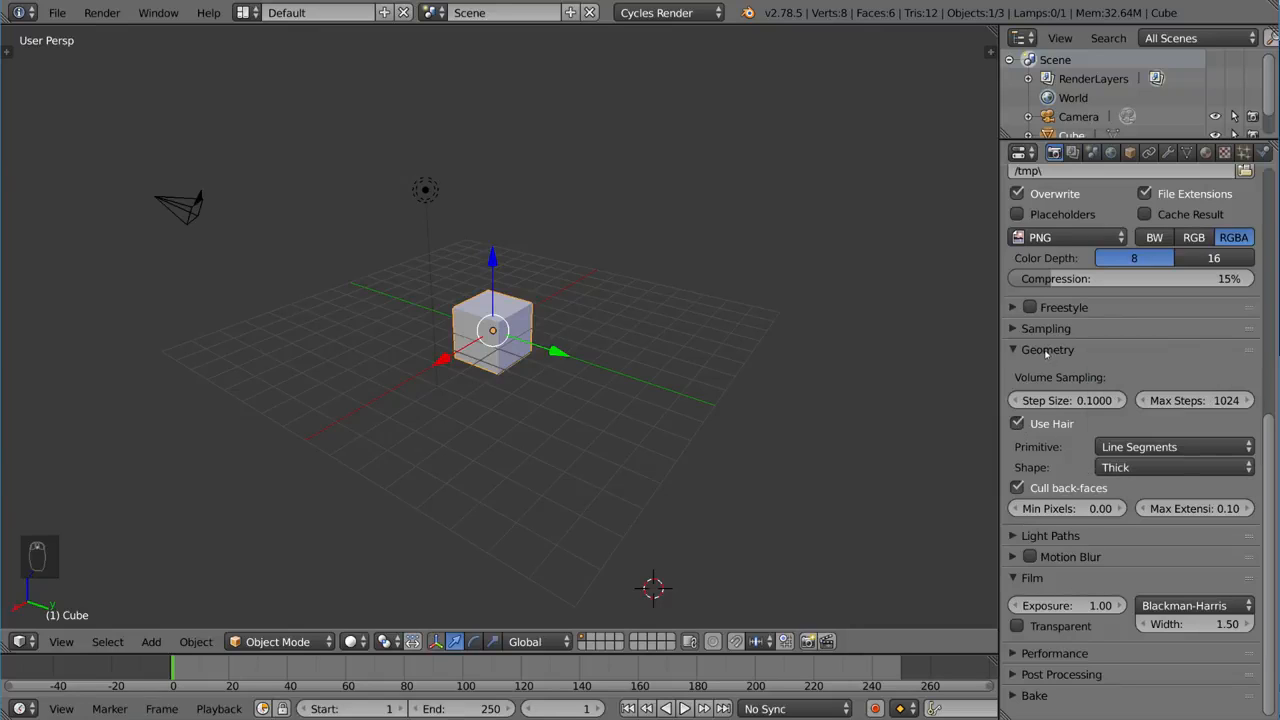
{"action": "left_click", "coordinate": [1013, 349]}
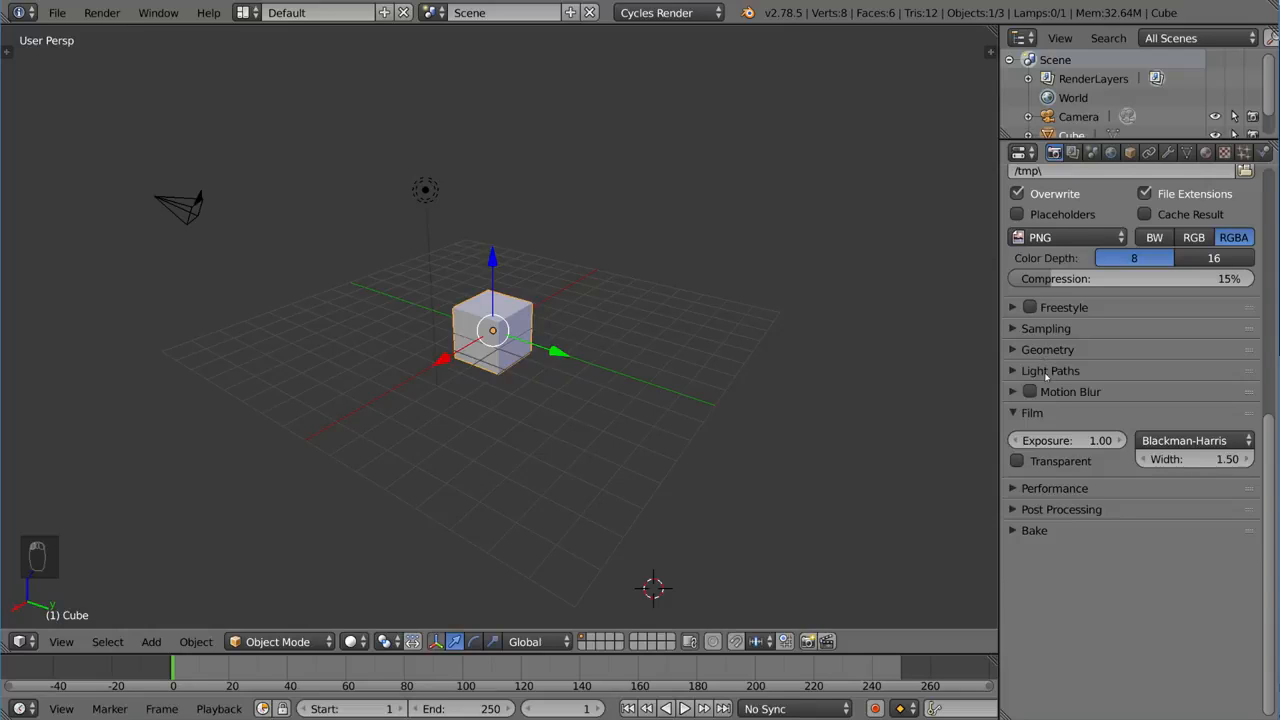
{"action": "left_click", "coordinate": [1050, 370]}
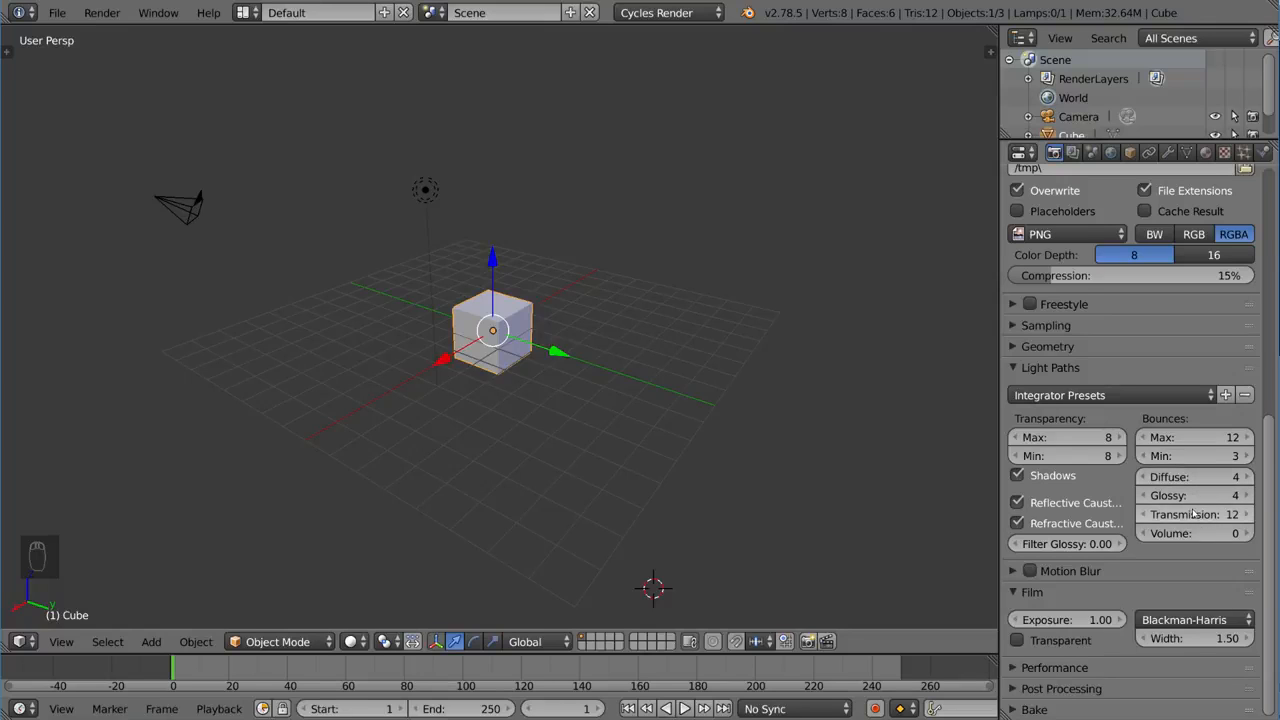
{"action": "mouse_move", "coordinate": [1195, 495]}
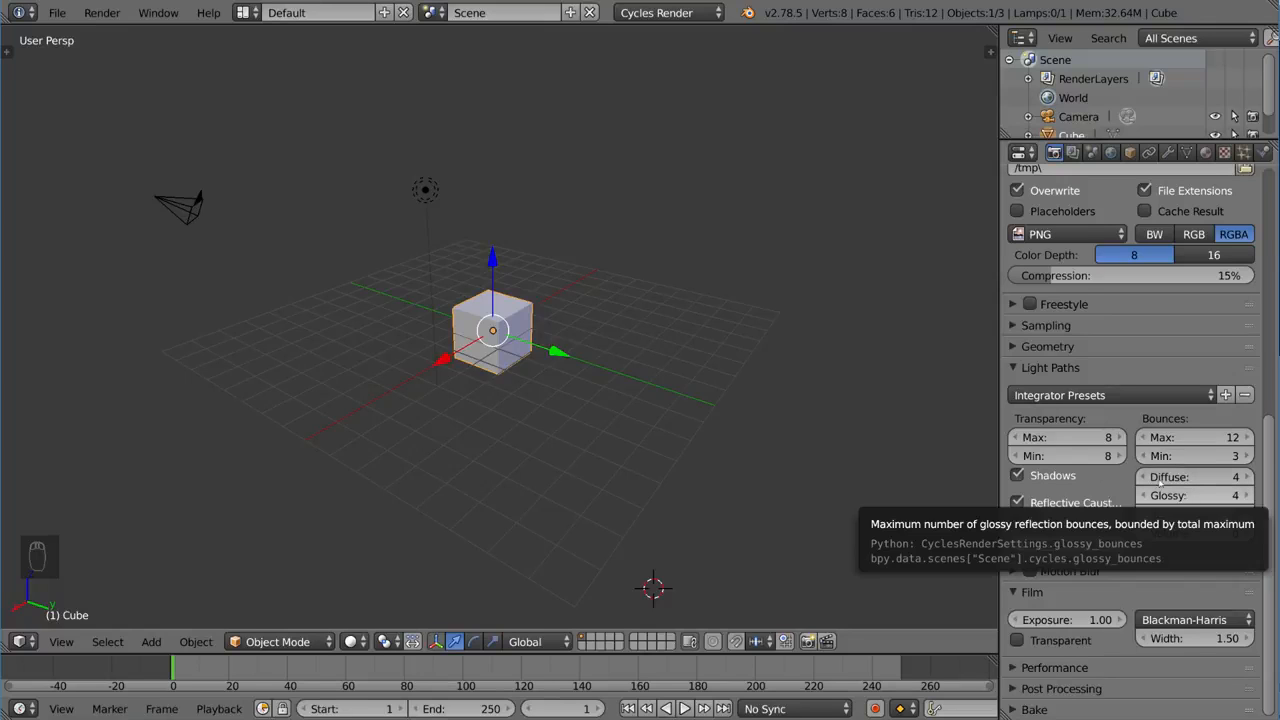
{"action": "mouse_move", "coordinate": [985, 476]}
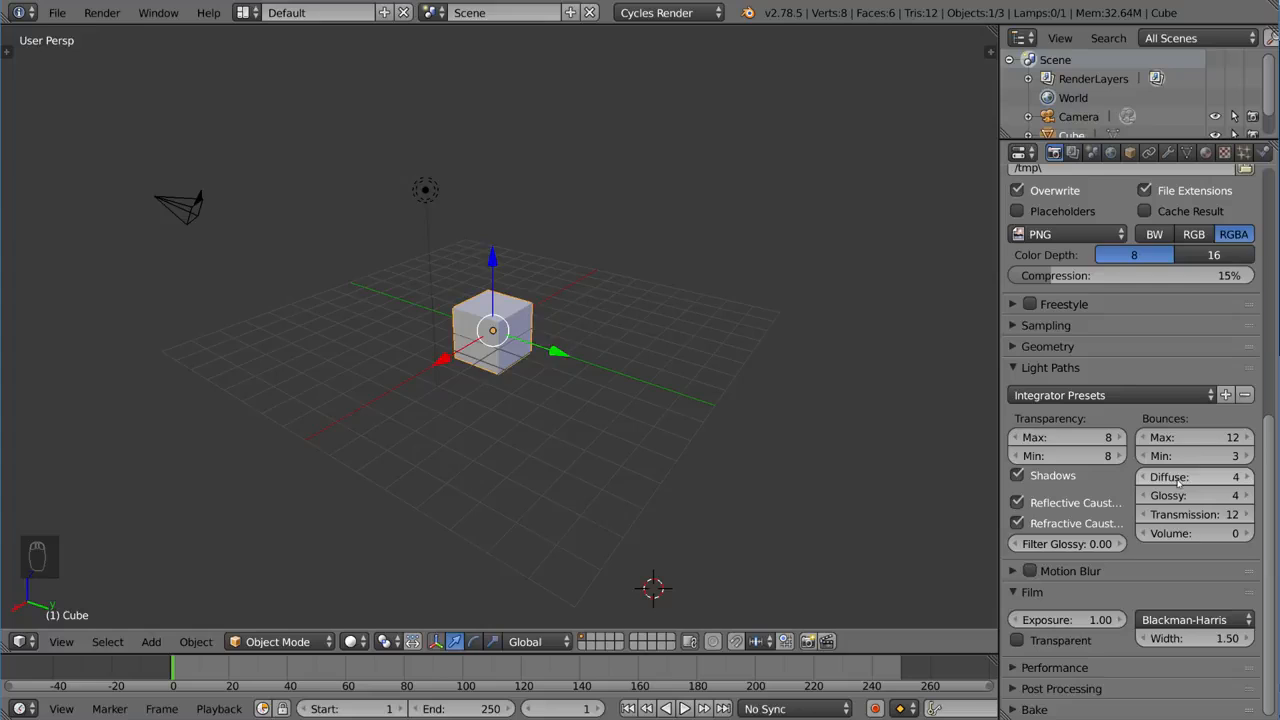
{"action": "mouse_move", "coordinate": [943, 469]}
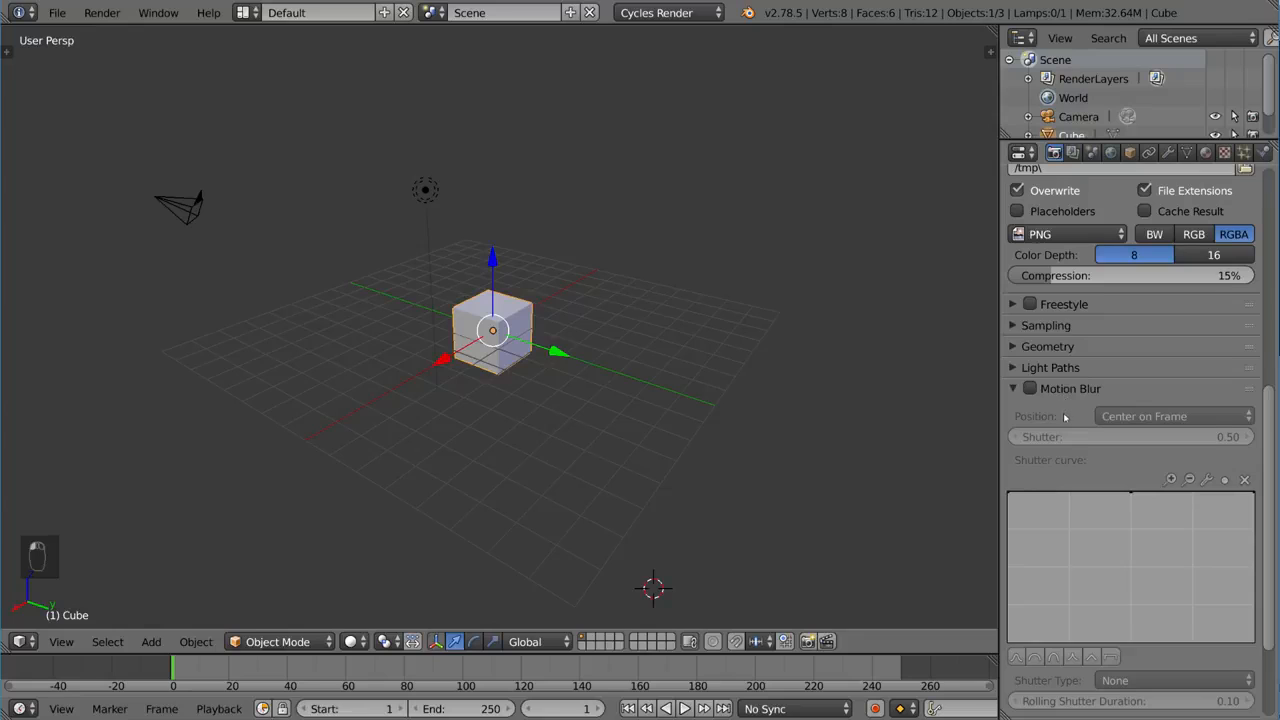
Step: Test Motion Blur by enabling it and then turning it back off
{"action": "scroll", "scroll_direction": "down", "scroll_amount": 3}
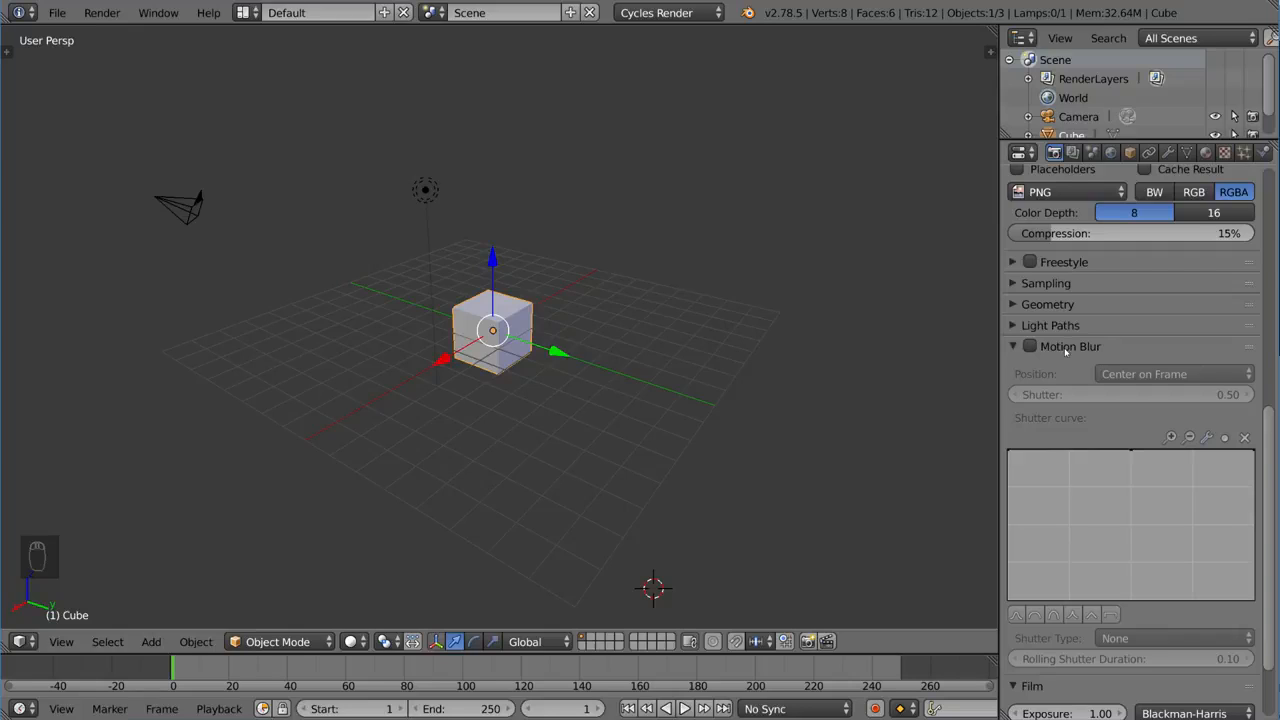
{"action": "left_click", "coordinate": [1029, 346]}
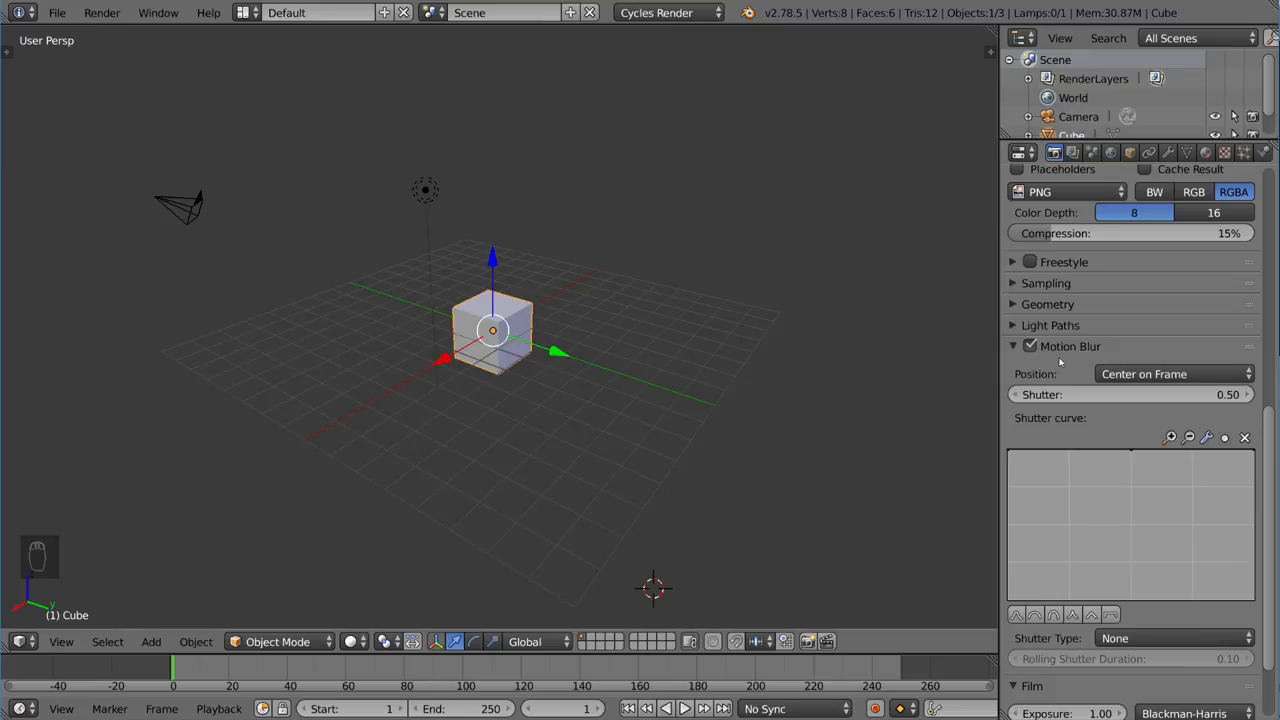
{"action": "mouse_move", "coordinate": [1030, 346]}
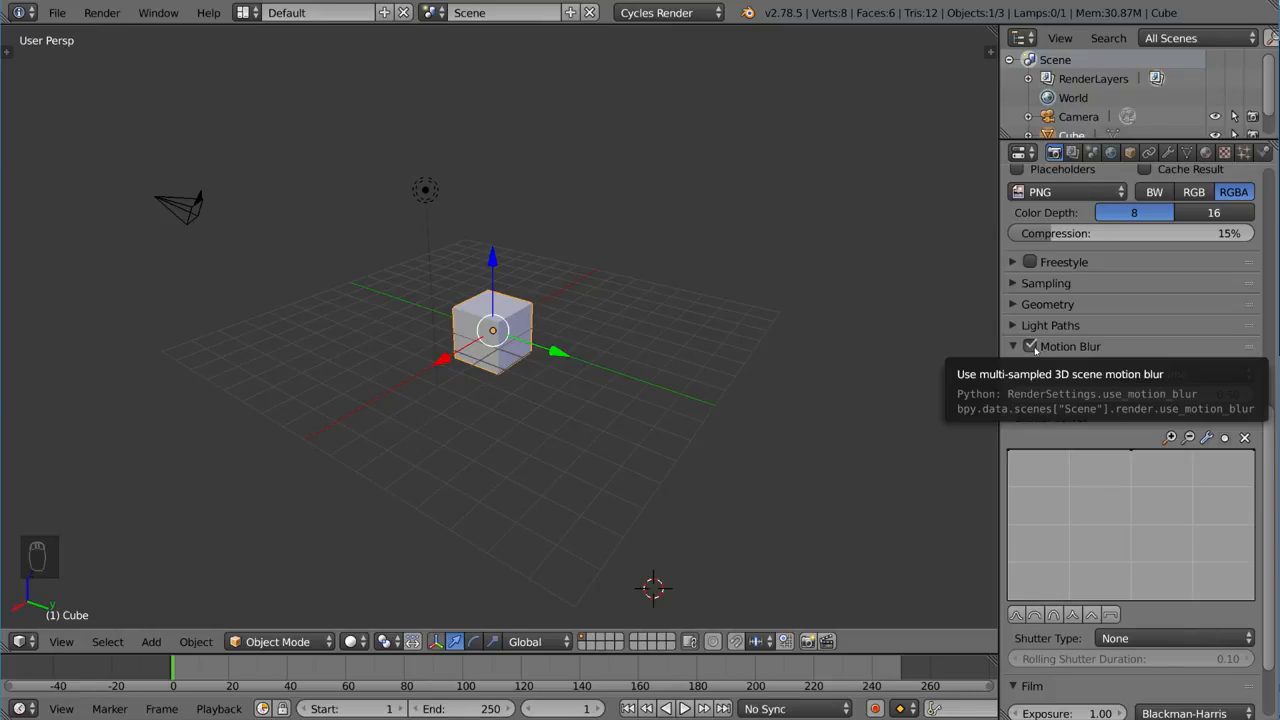
{"action": "left_click", "coordinate": [1031, 367]}
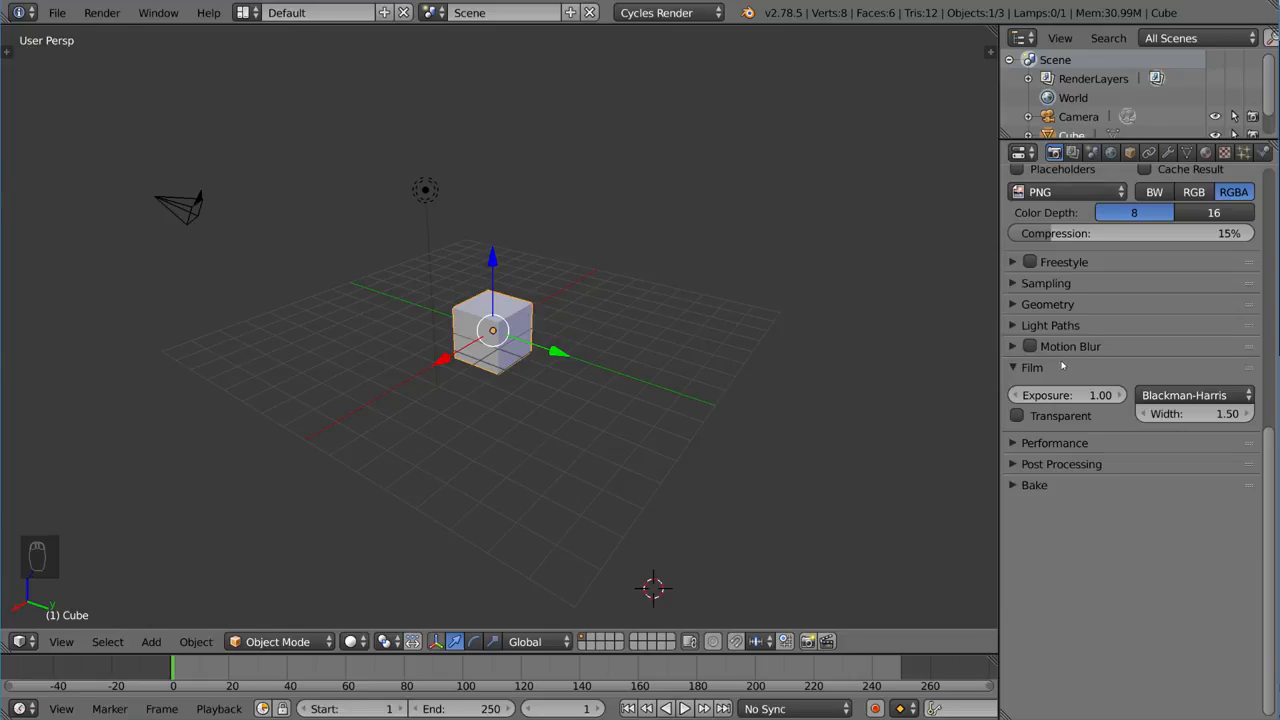
{"action": "mouse_move", "coordinate": [1040, 378]}
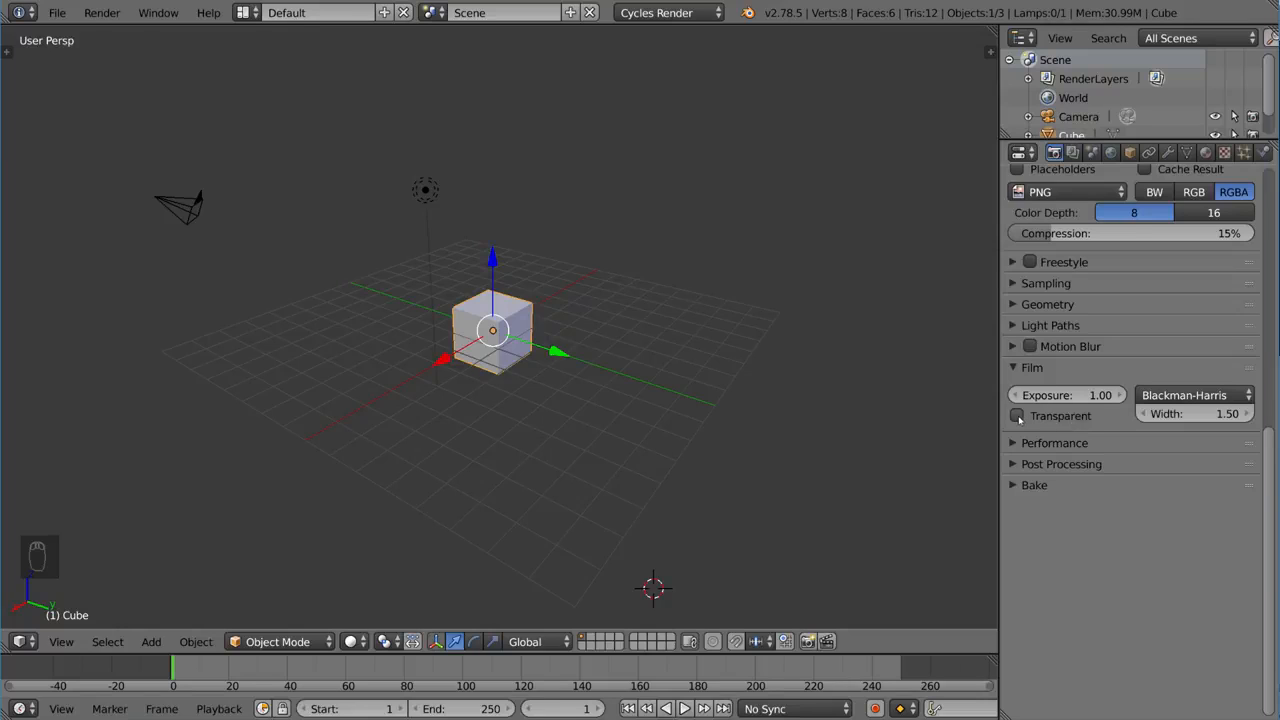
Step: Enable Film Transparent and keep the Blackman-Harris pixel filter at width 1.50
{"action": "left_click", "coordinate": [1017, 415]}
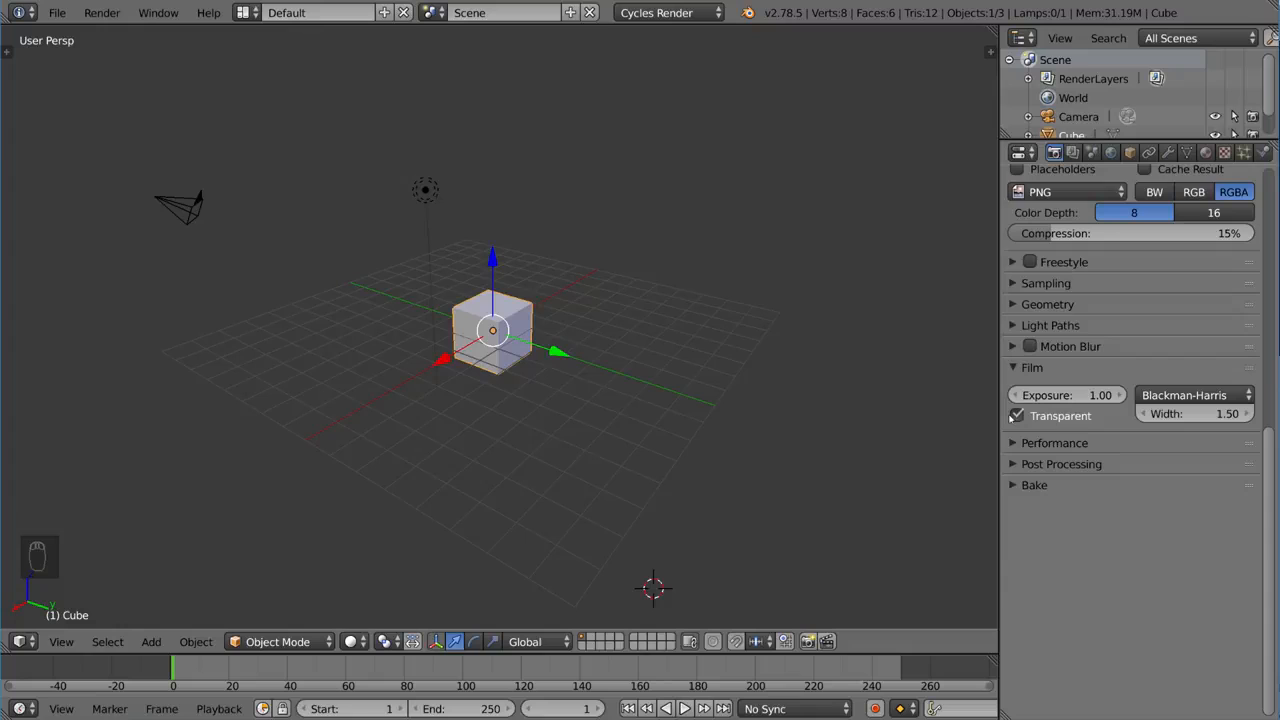
{"action": "left_click", "coordinate": [1193, 395]}
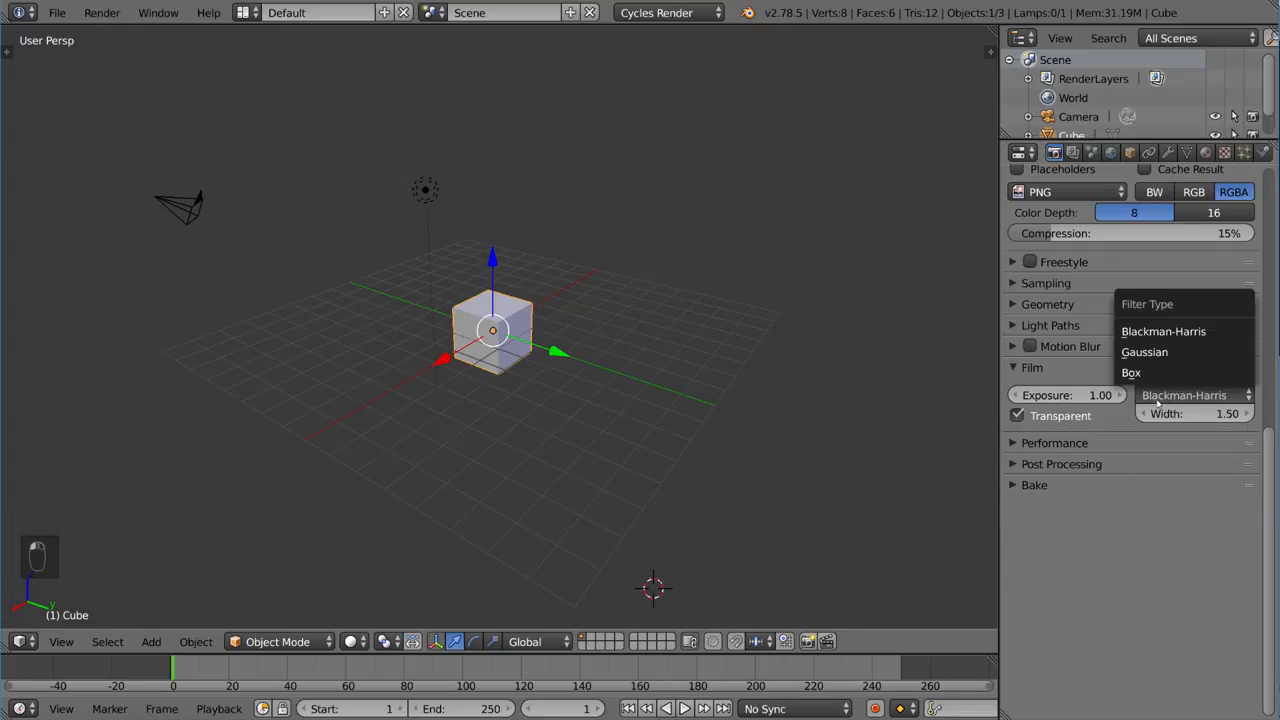
{"action": "left_click", "coordinate": [1184, 331]}
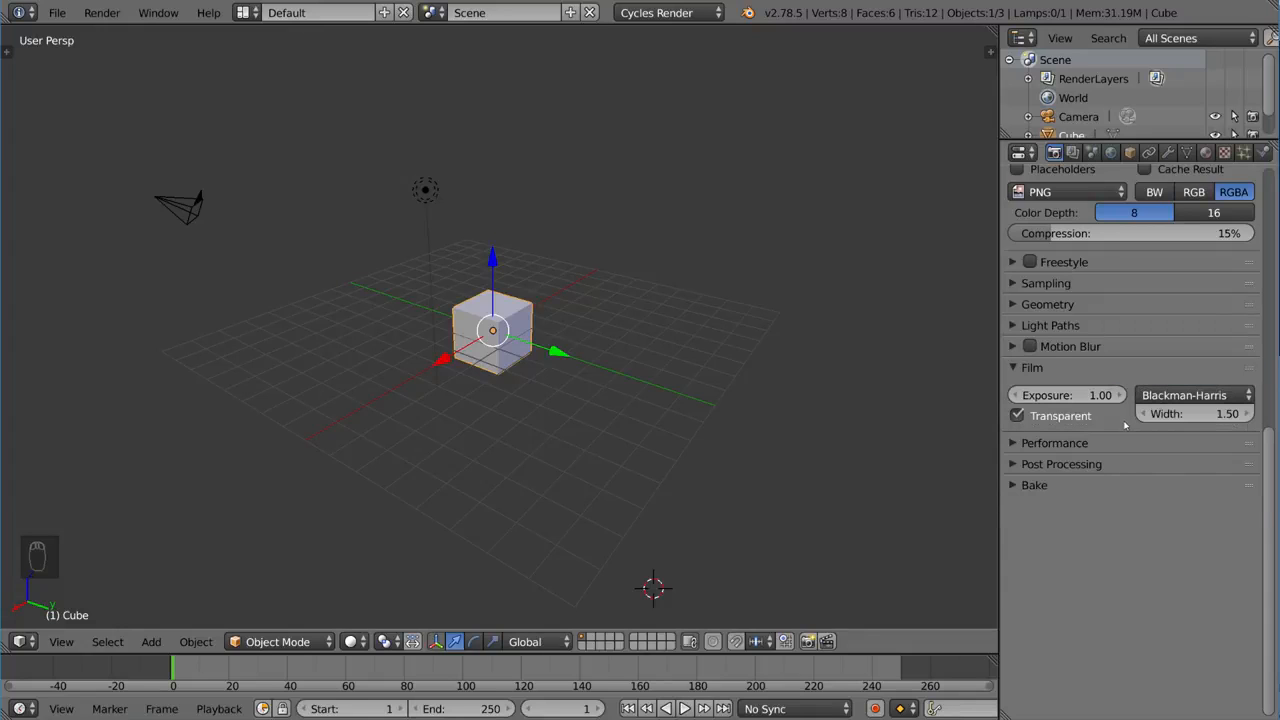
{"action": "mouse_move", "coordinate": [1135, 447]}
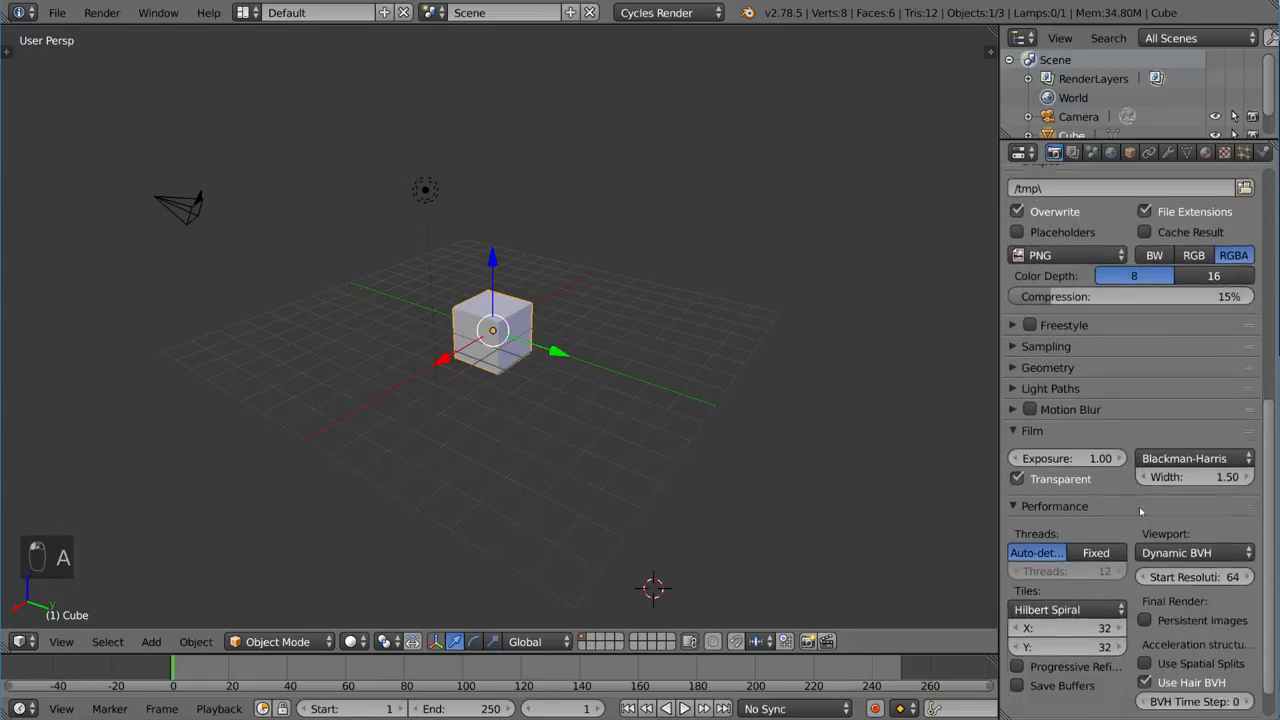
{"action": "scroll", "scroll_direction": "down", "scroll_amount": 3}
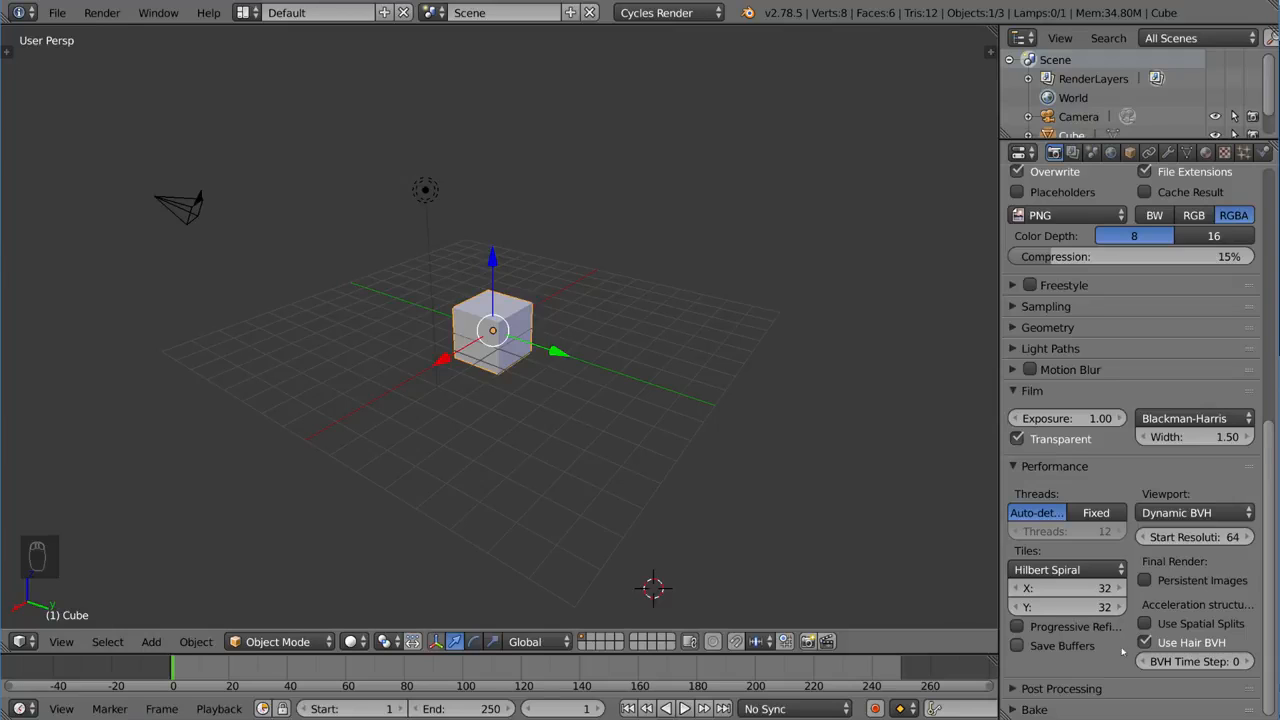
{"action": "scroll", "scroll_direction": "down", "scroll_amount": 3}
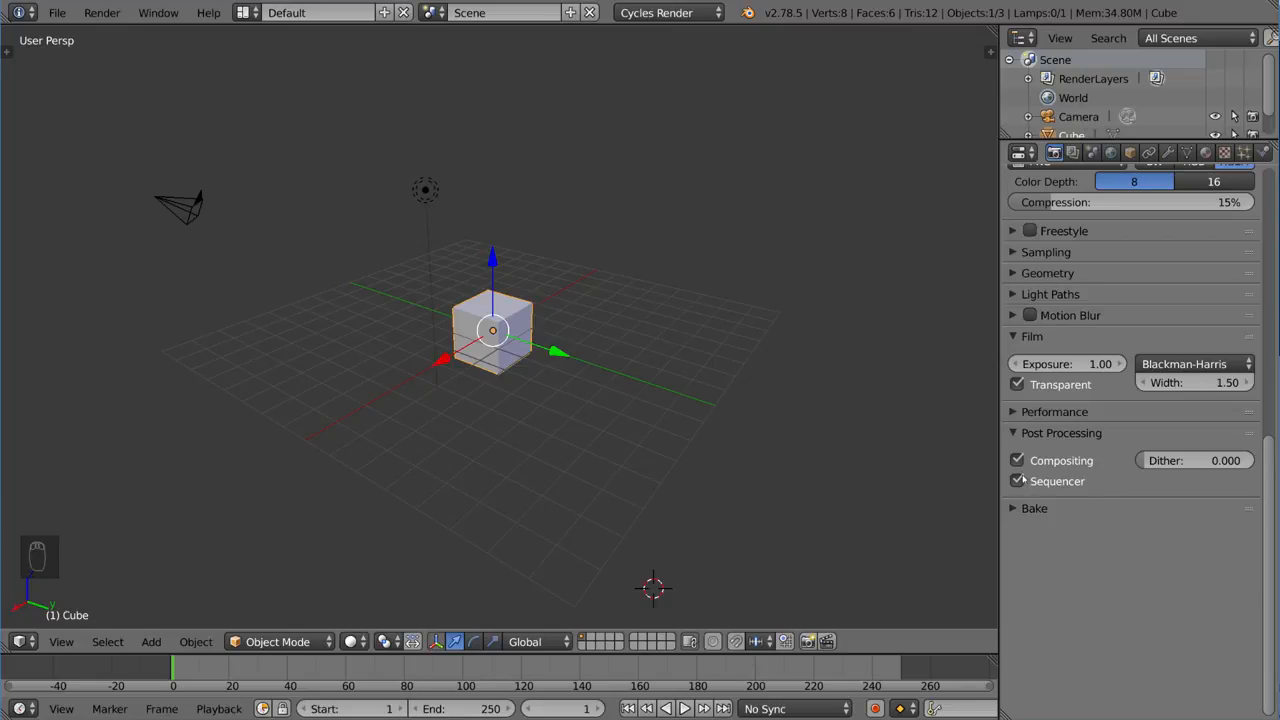
{"action": "mouse_move", "coordinate": [1018, 481]}
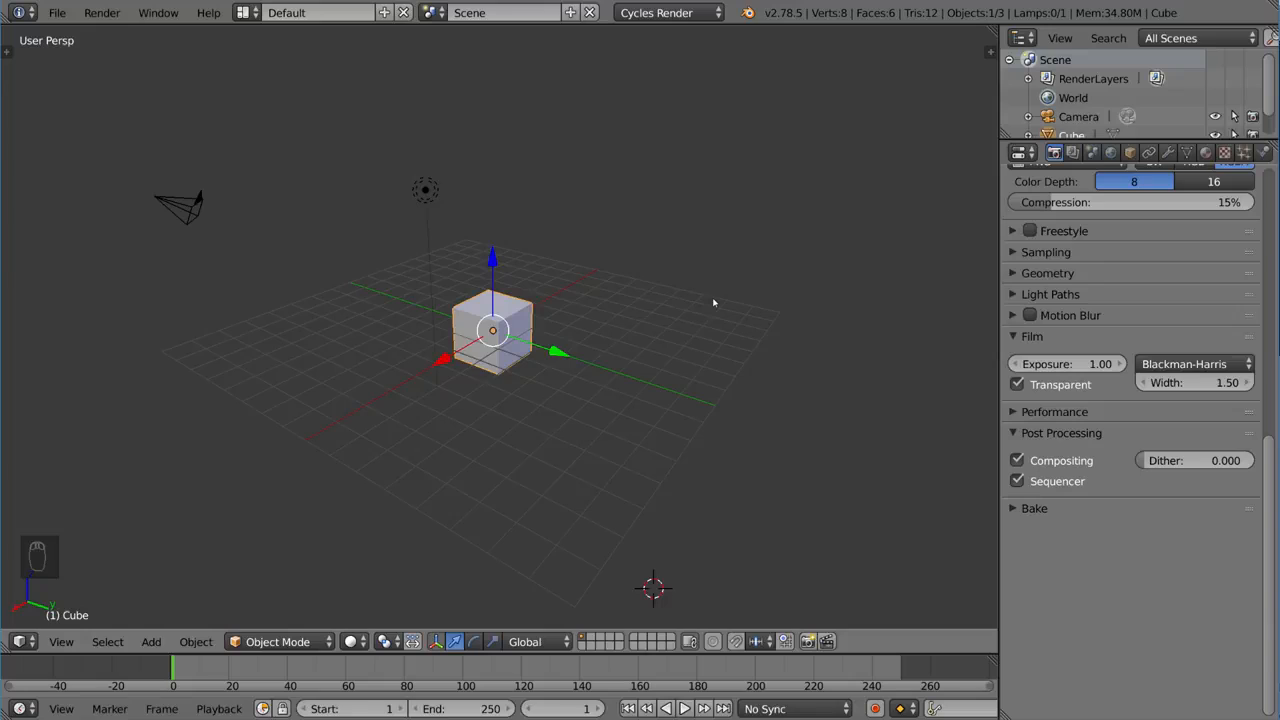
{"action": "mouse_move", "coordinate": [936, 478]}
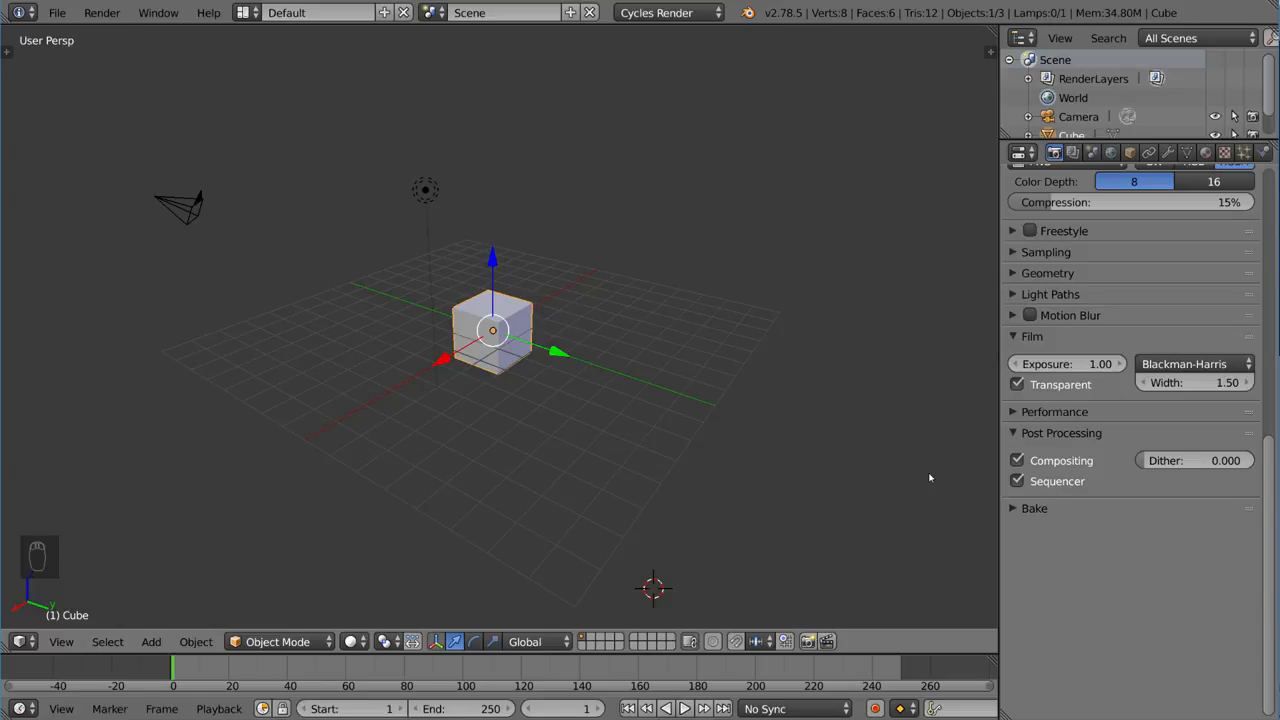
{"action": "mouse_move", "coordinate": [985, 478]}
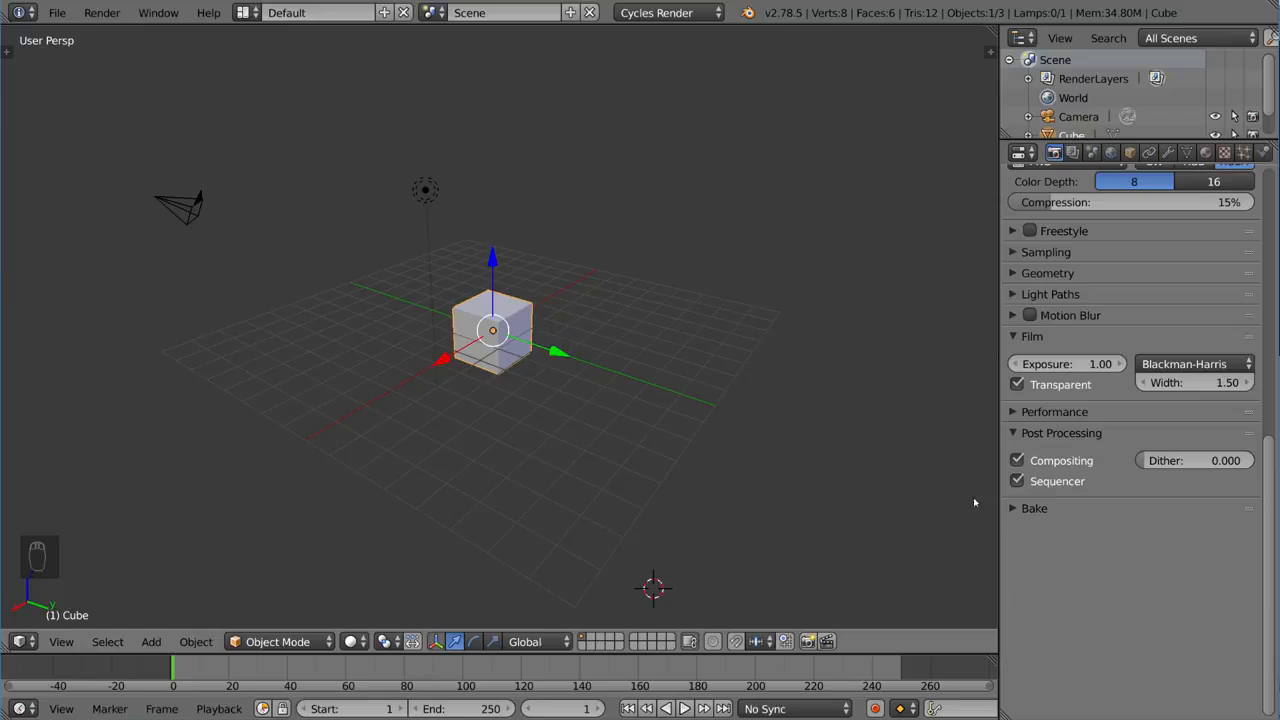
{"action": "mouse_move", "coordinate": [912, 495]}
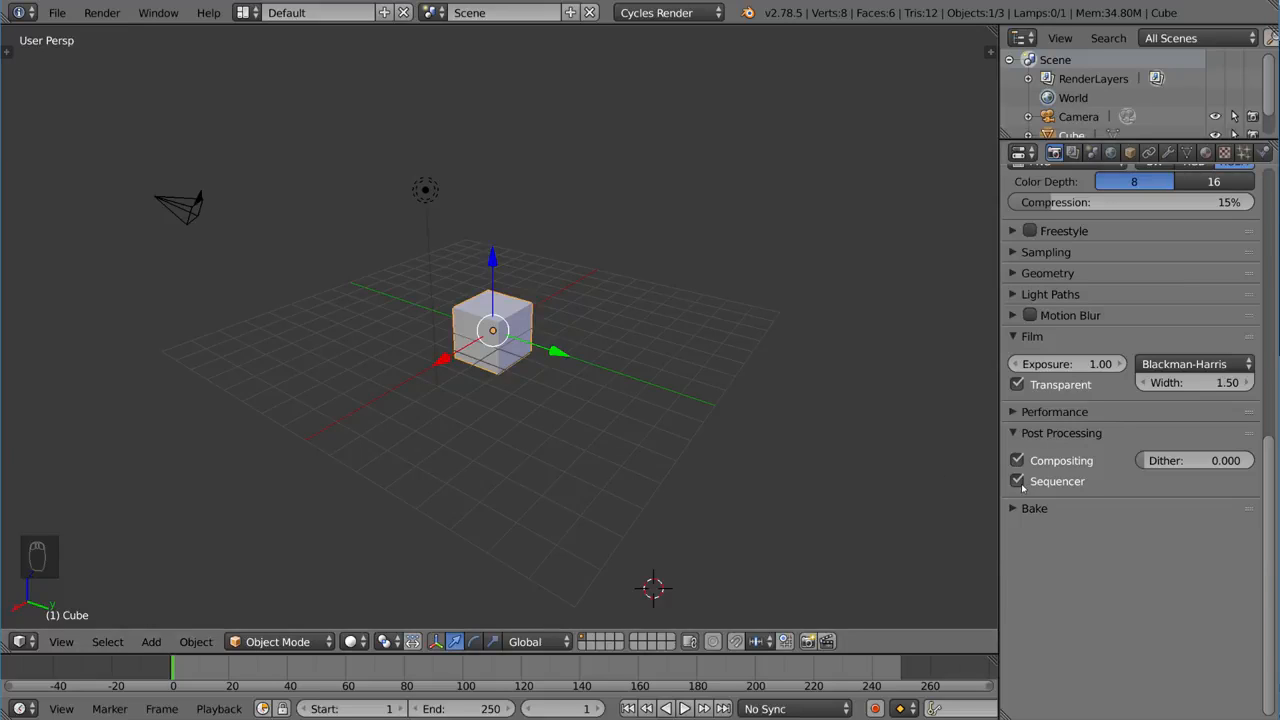
{"action": "mouse_move", "coordinate": [1025, 485]}
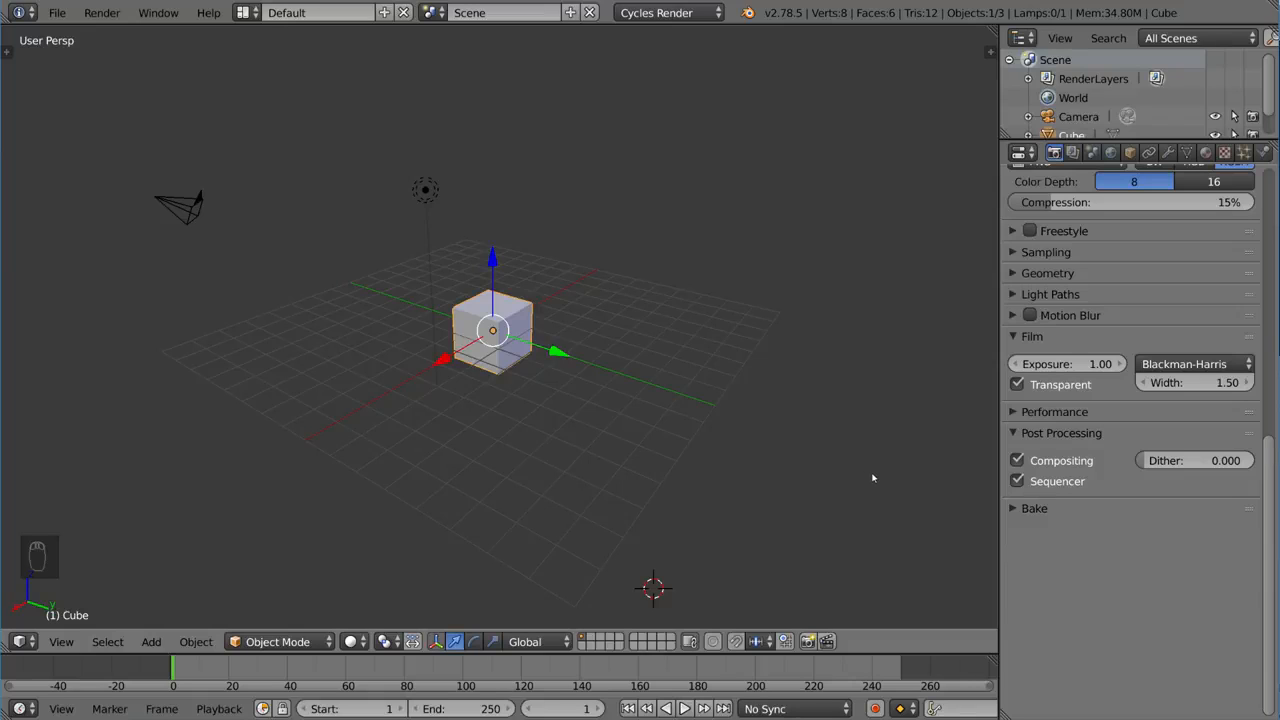
Step: Expand the Bake panel showing Combined bake type with a 16 px margin
{"action": "left_click", "coordinate": [1034, 508]}
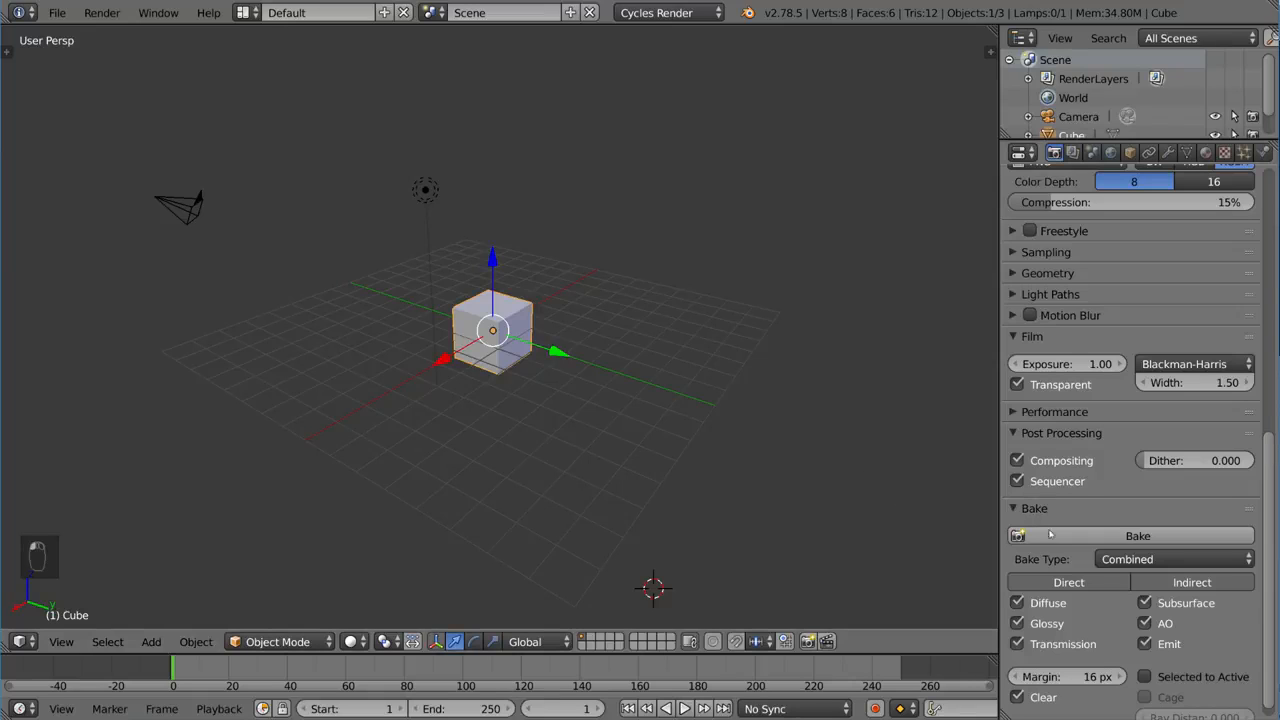